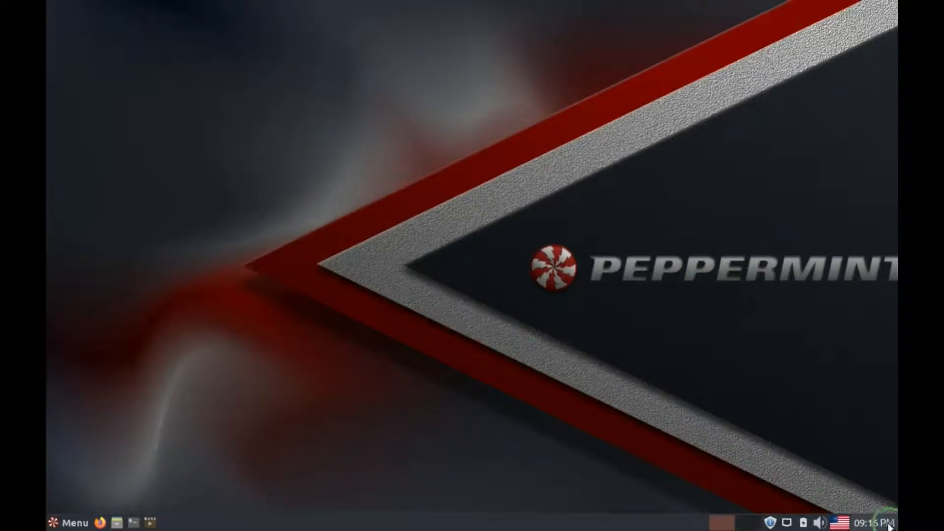
Step: Peek at the applications menu and the desktop's wallpaper chooser, then close both
{"action": "left_click", "coordinate": [432, 510]}
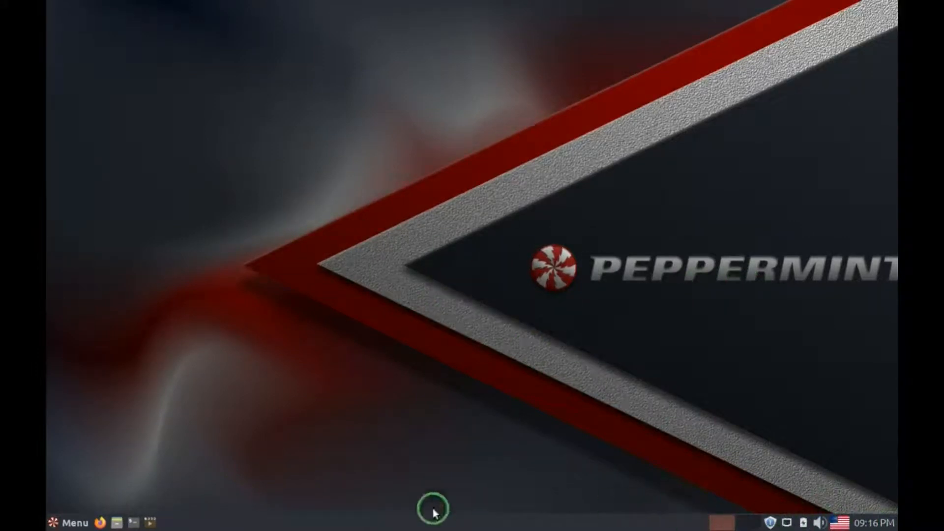
{"action": "left_click", "coordinate": [68, 523]}
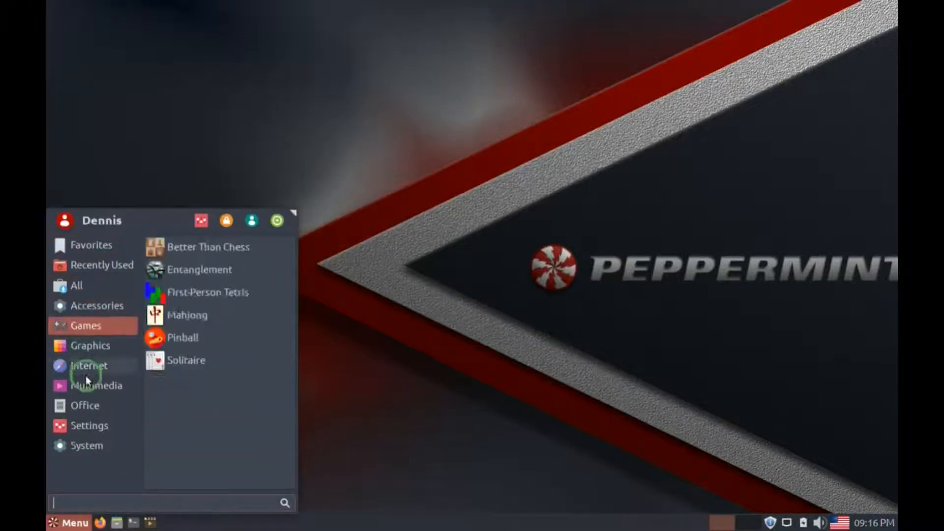
{"action": "left_click", "coordinate": [423, 423]}
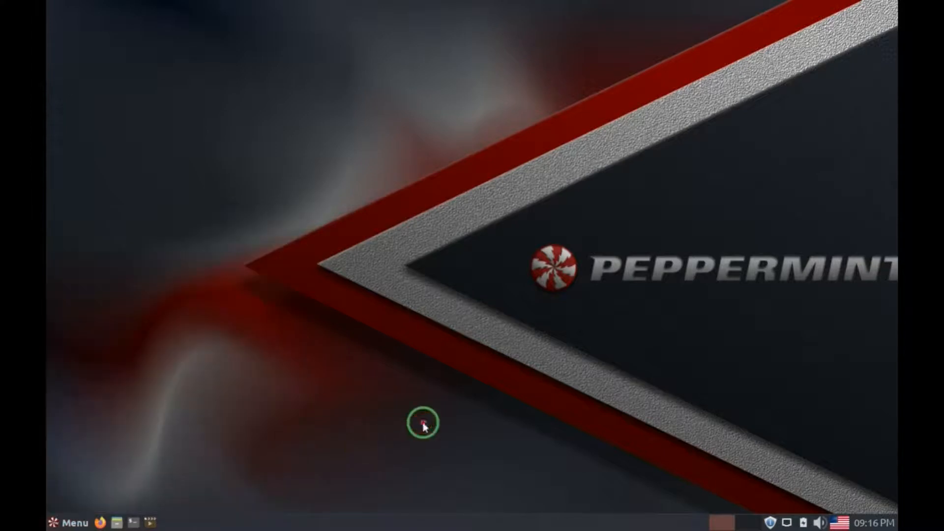
{"action": "right_click", "coordinate": [423, 422]}
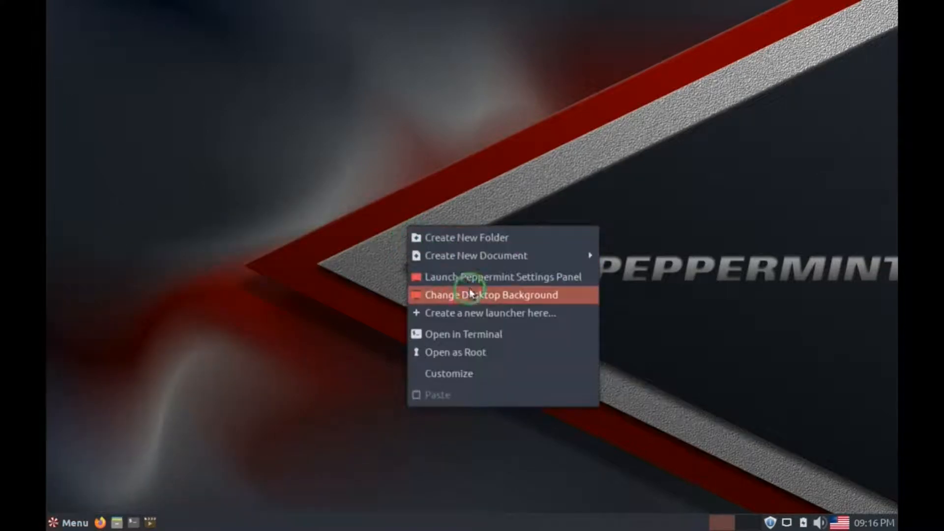
{"action": "left_click", "coordinate": [489, 295]}
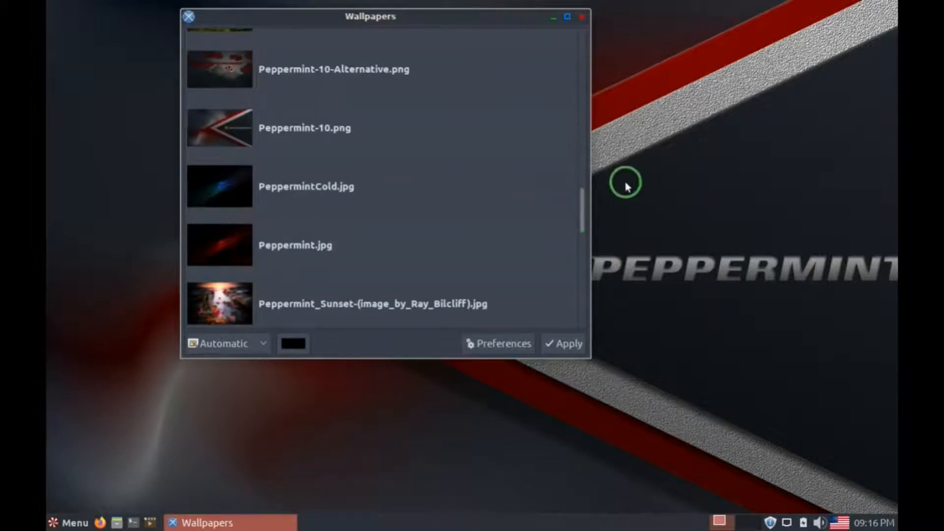
{"action": "left_click", "coordinate": [582, 17]}
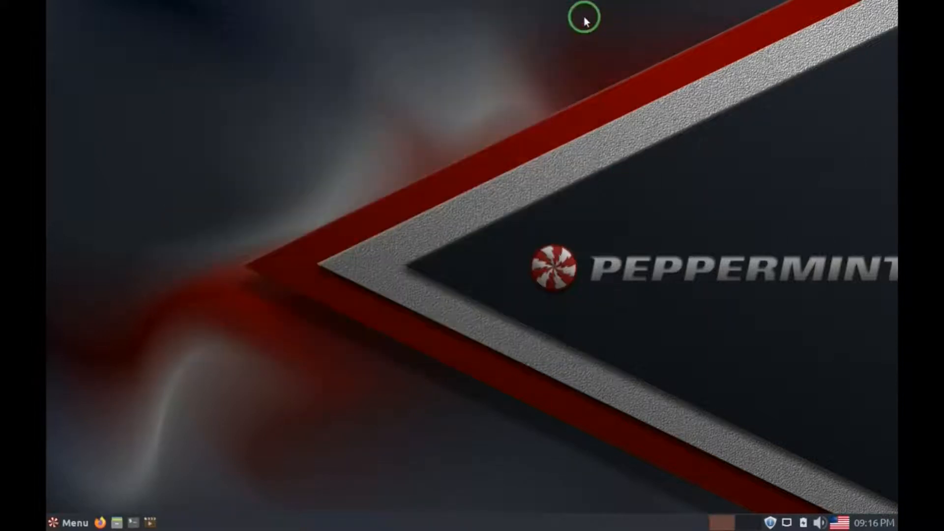
{"action": "mouse_move", "coordinate": [426, 301]}
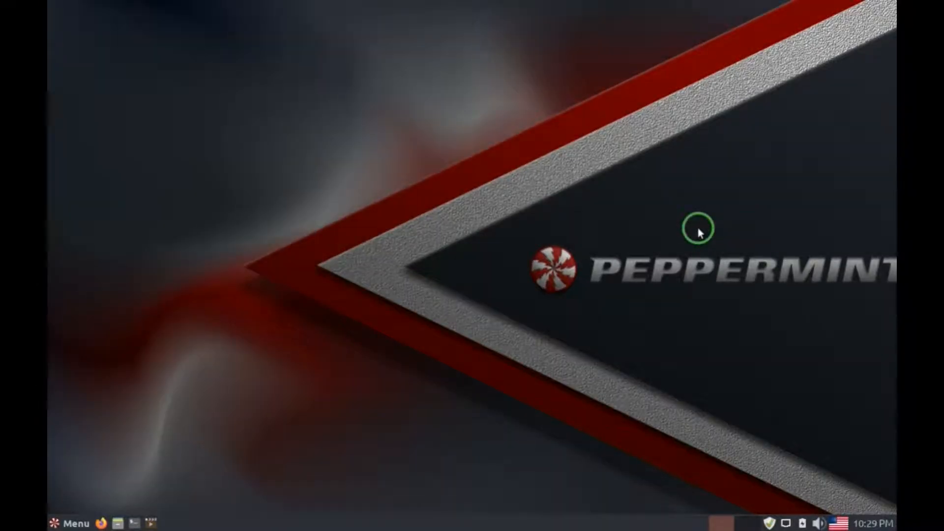
{"action": "mouse_move", "coordinate": [847, 259]}
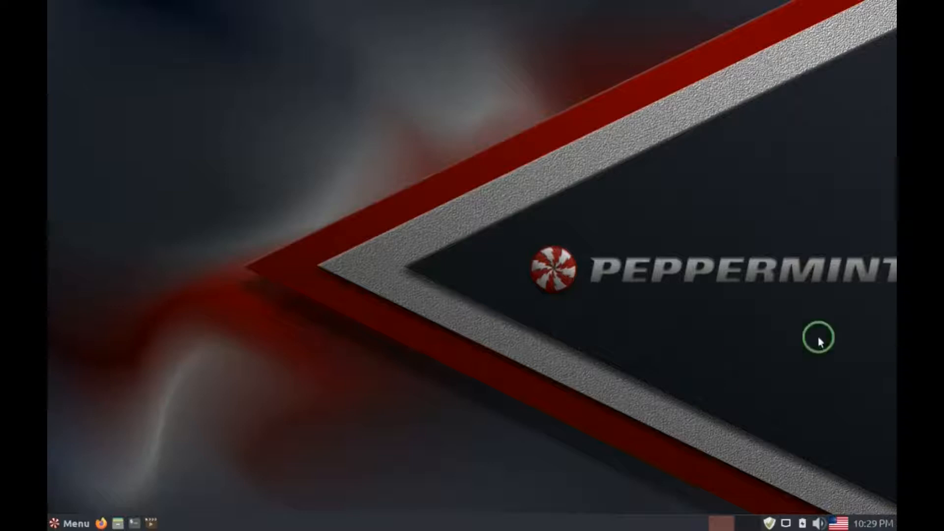
{"action": "mouse_move", "coordinate": [862, 269]}
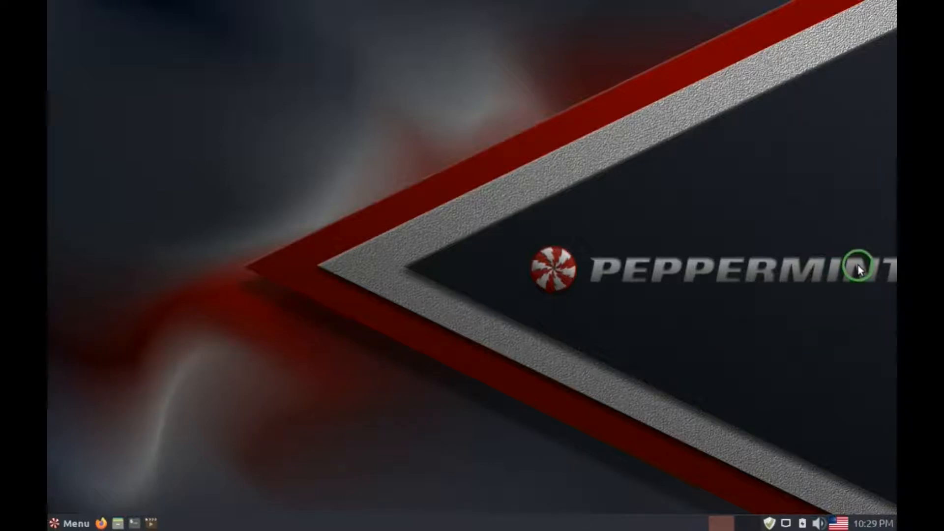
{"action": "mouse_move", "coordinate": [855, 269]}
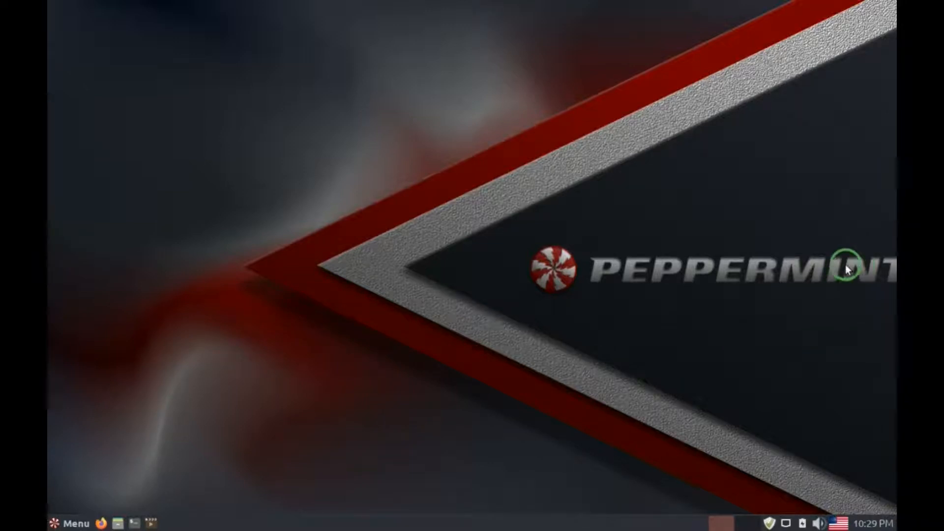
{"action": "mouse_move", "coordinate": [575, 237]}
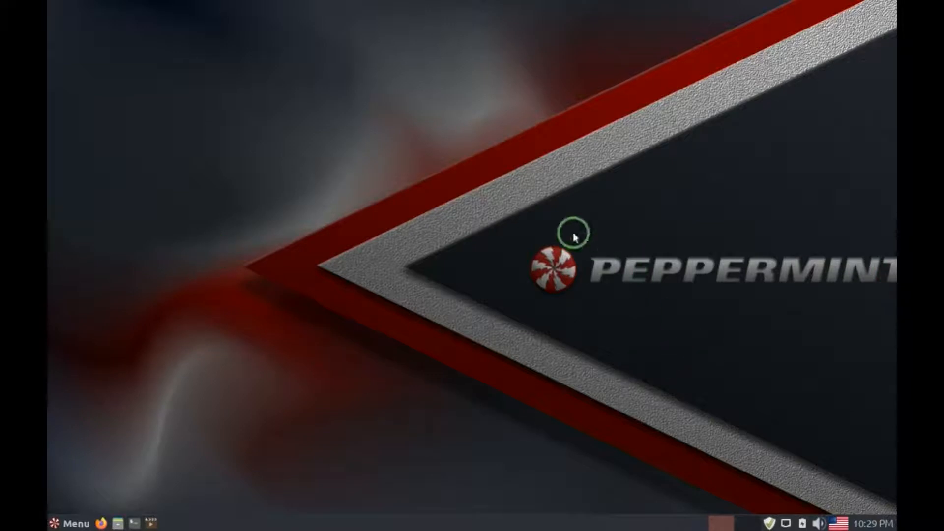
{"action": "mouse_move", "coordinate": [417, 265]}
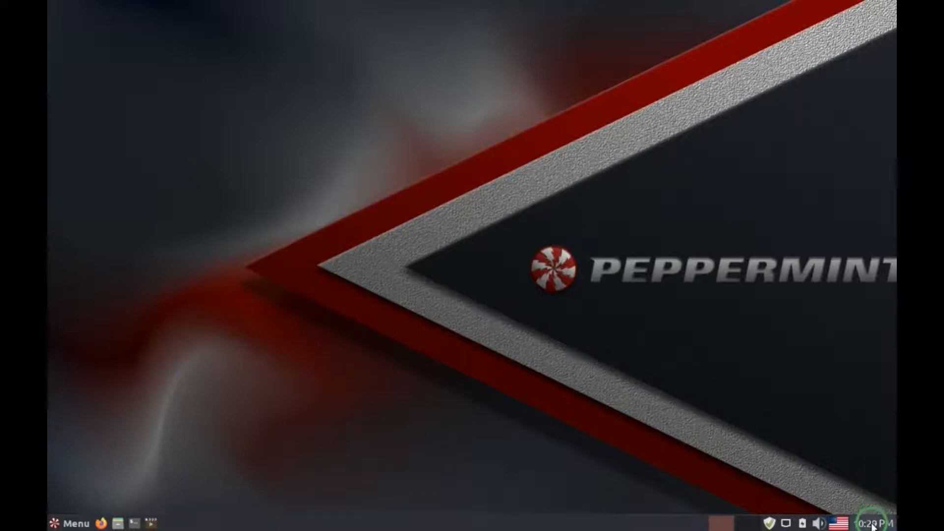
{"action": "mouse_move", "coordinate": [882, 522]}
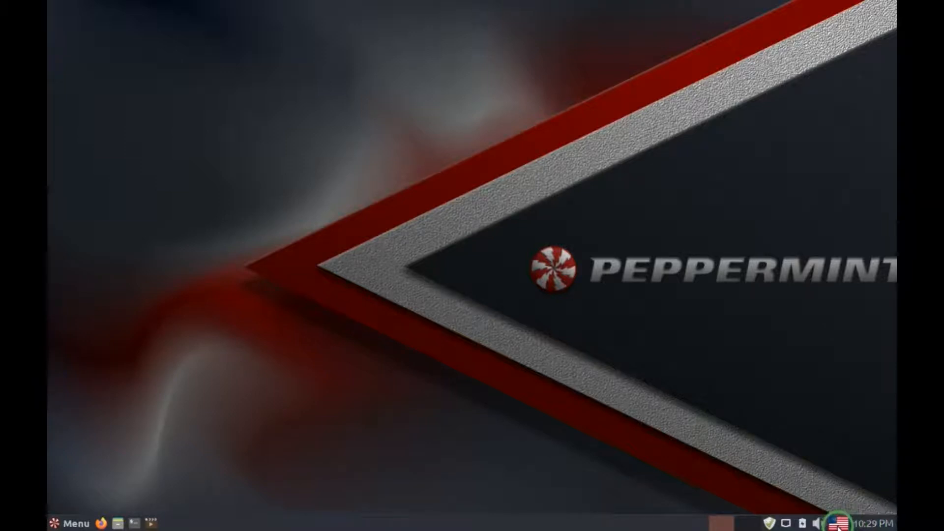
{"action": "left_click", "coordinate": [838, 522]}
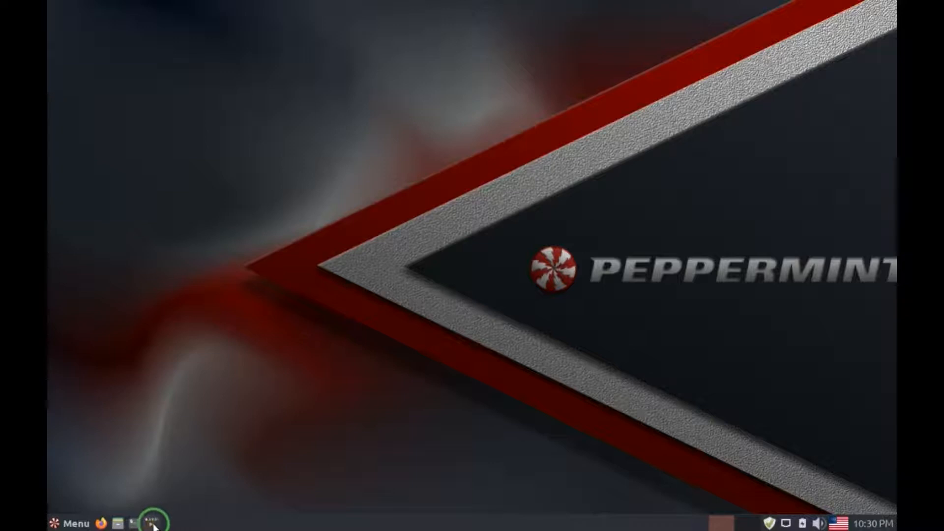
{"action": "mouse_move", "coordinate": [148, 522]}
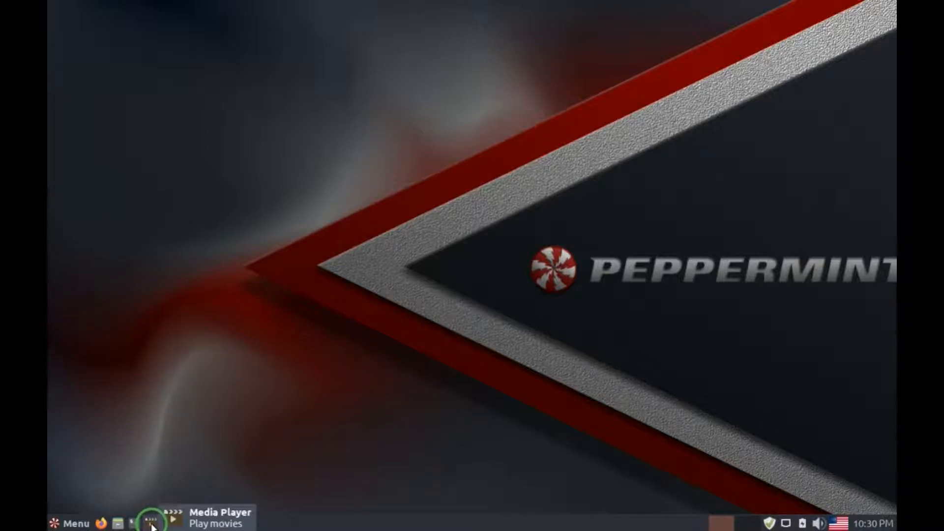
{"action": "mouse_move", "coordinate": [141, 522]}
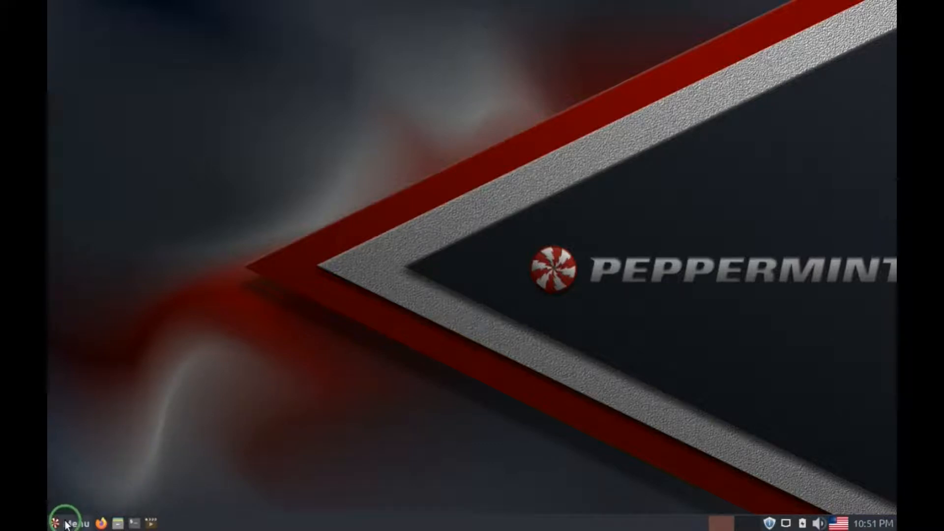
Step: Show the applications menu's Recently Used and All categories
{"action": "left_click", "coordinate": [66, 522]}
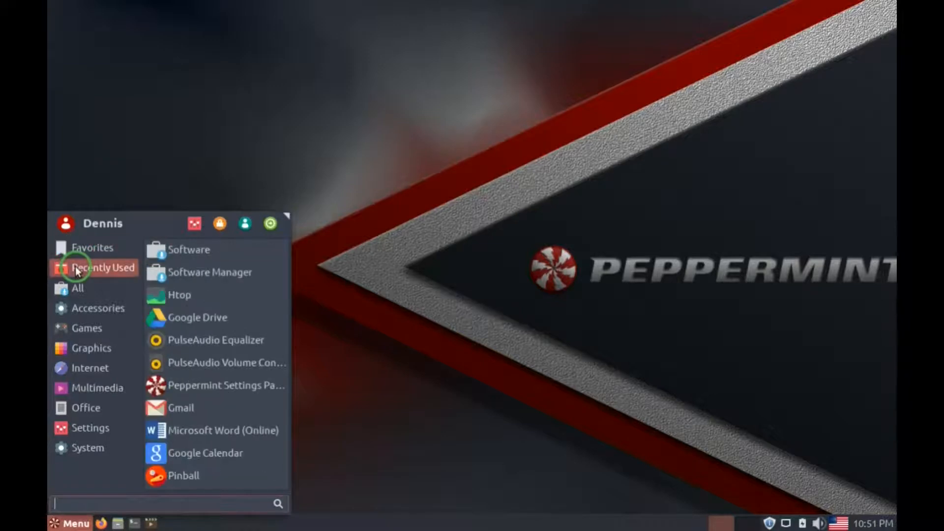
{"action": "left_click", "coordinate": [77, 289]}
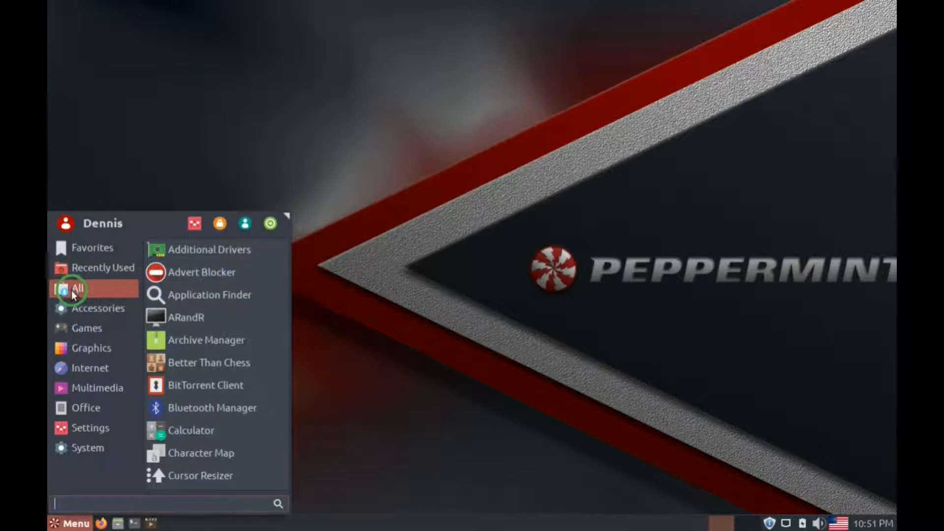
{"action": "left_click", "coordinate": [97, 308]}
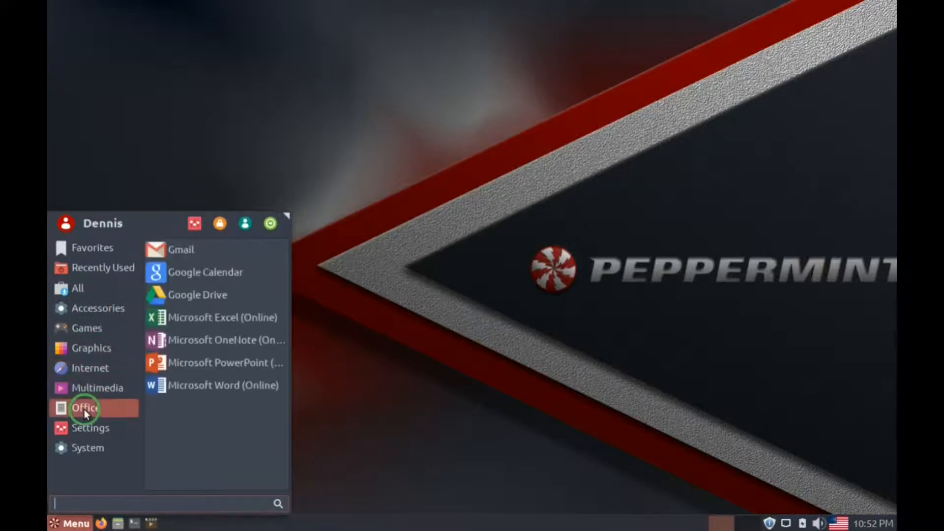
{"action": "mouse_move", "coordinate": [186, 417]}
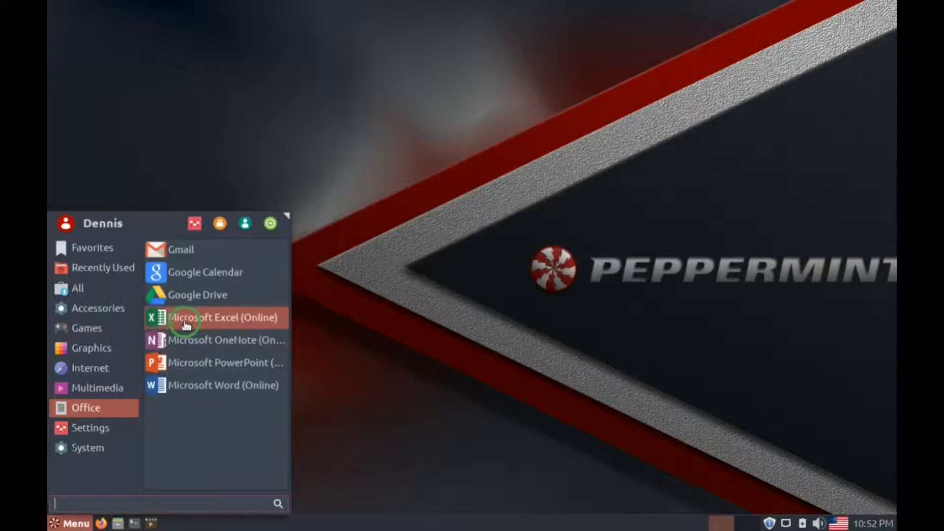
{"action": "mouse_move", "coordinate": [184, 341]}
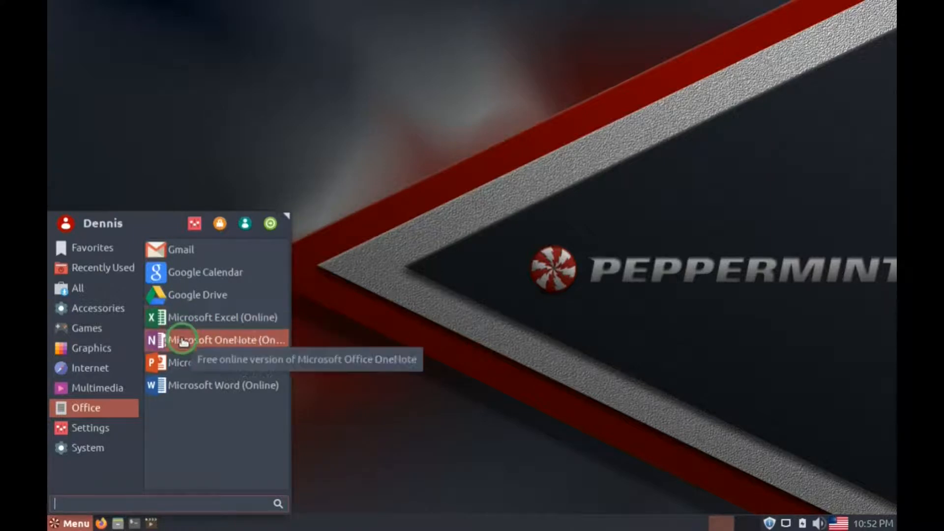
{"action": "mouse_move", "coordinate": [183, 443]}
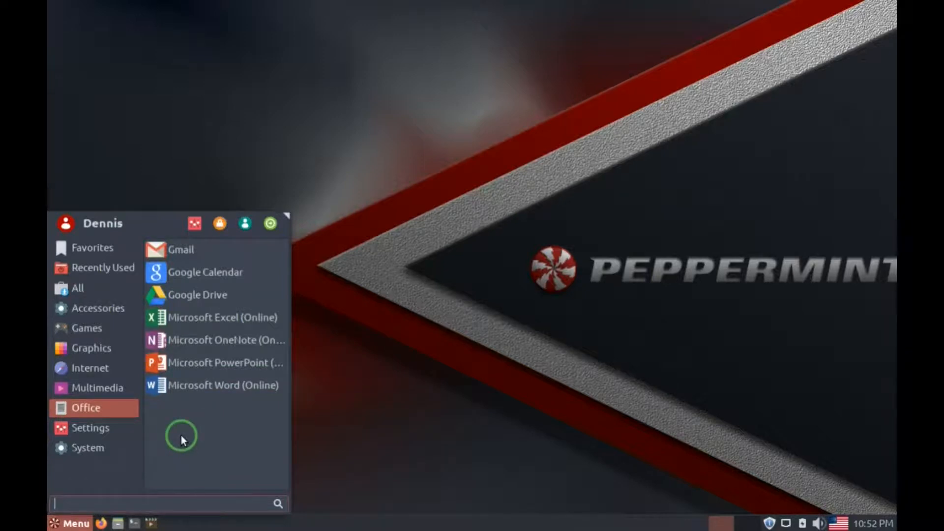
Step: Show the Settings and System categories with tools like Software and Software Manager
{"action": "left_click", "coordinate": [90, 428]}
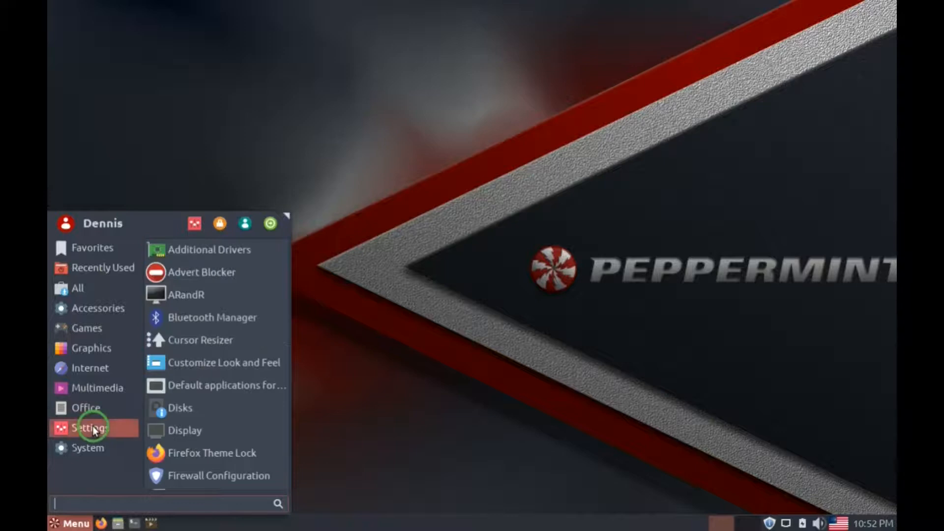
{"action": "left_click", "coordinate": [88, 449]}
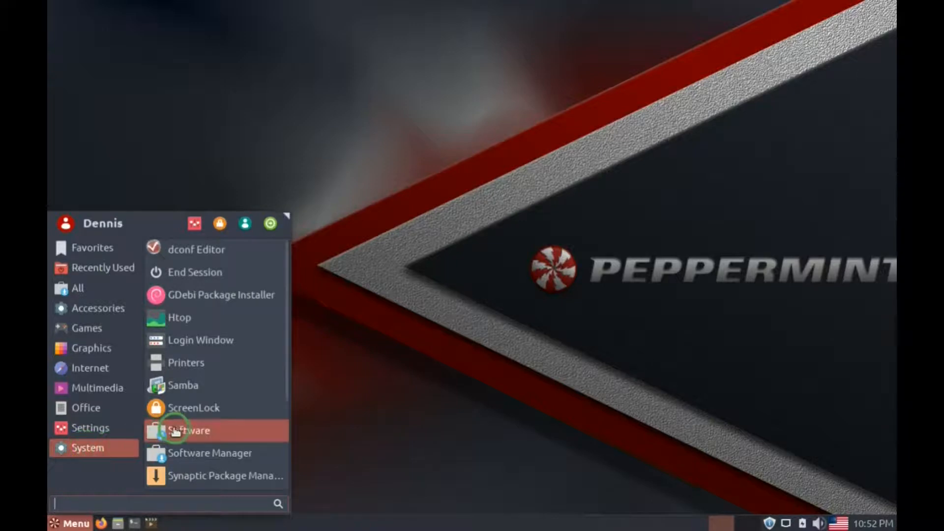
{"action": "mouse_move", "coordinate": [189, 430]}
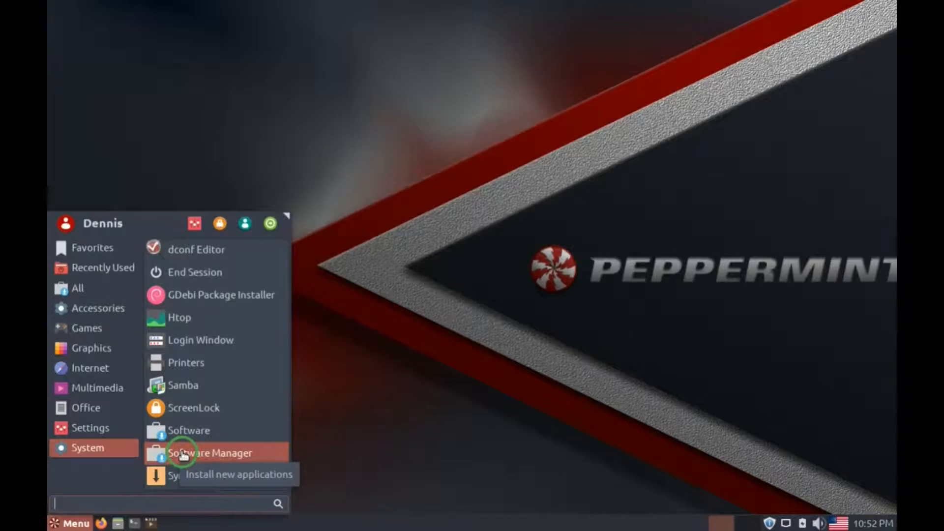
{"action": "mouse_move", "coordinate": [187, 443]}
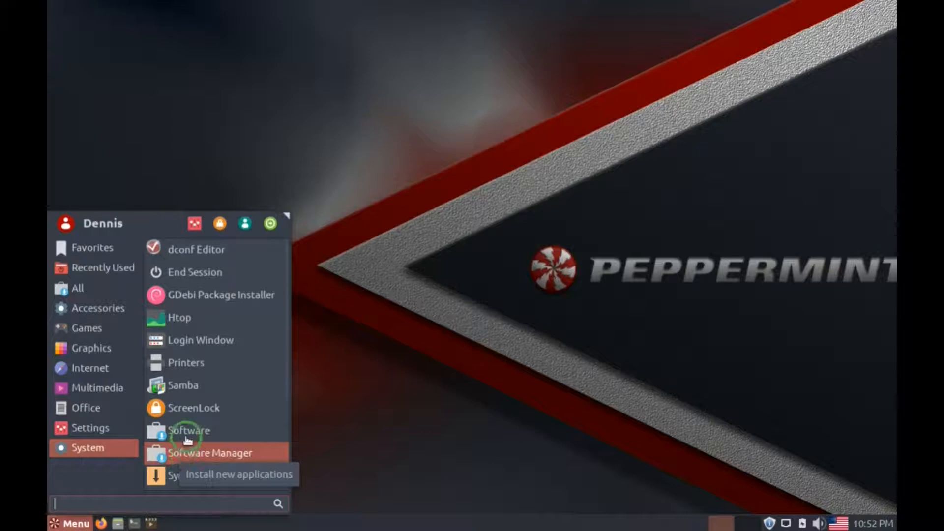
{"action": "mouse_move", "coordinate": [187, 430]}
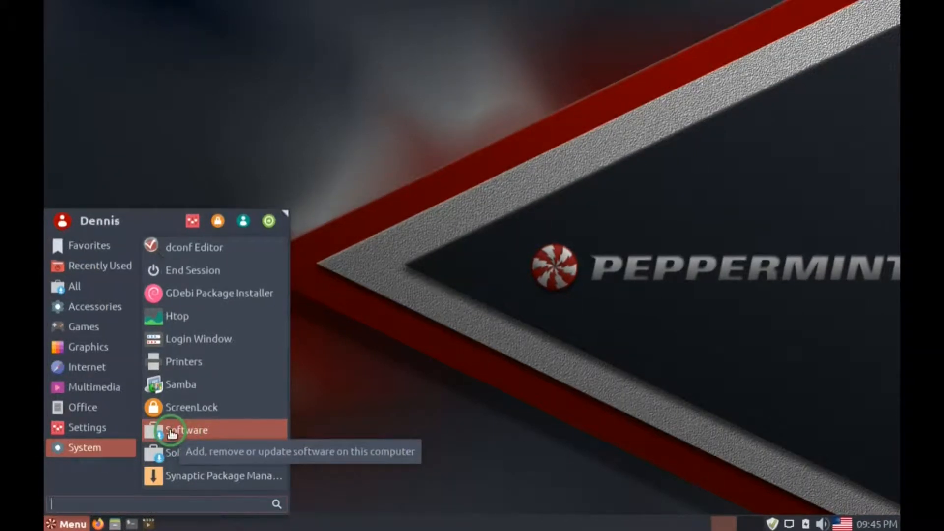
Step: Launch Software, review Installed apps and Updates, then return to the All catalogue
{"action": "left_click", "coordinate": [187, 430]}
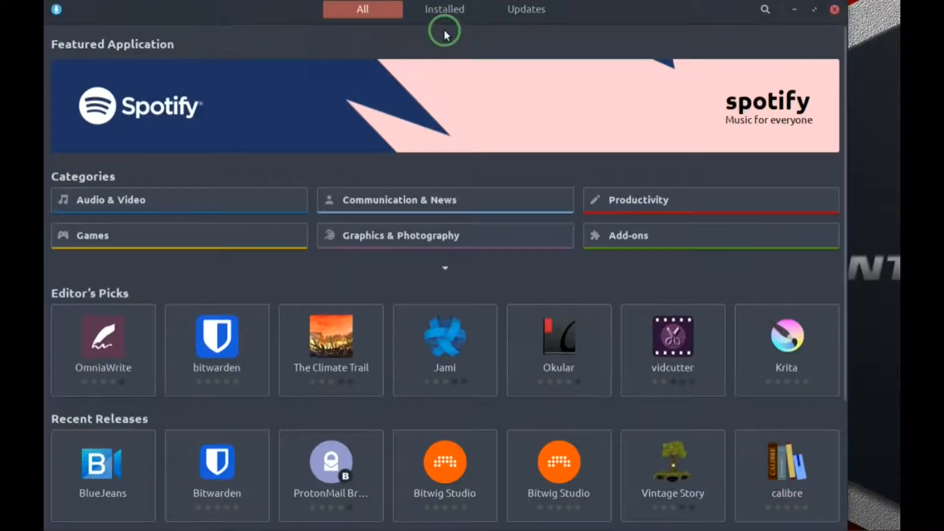
{"action": "left_click", "coordinate": [445, 9]}
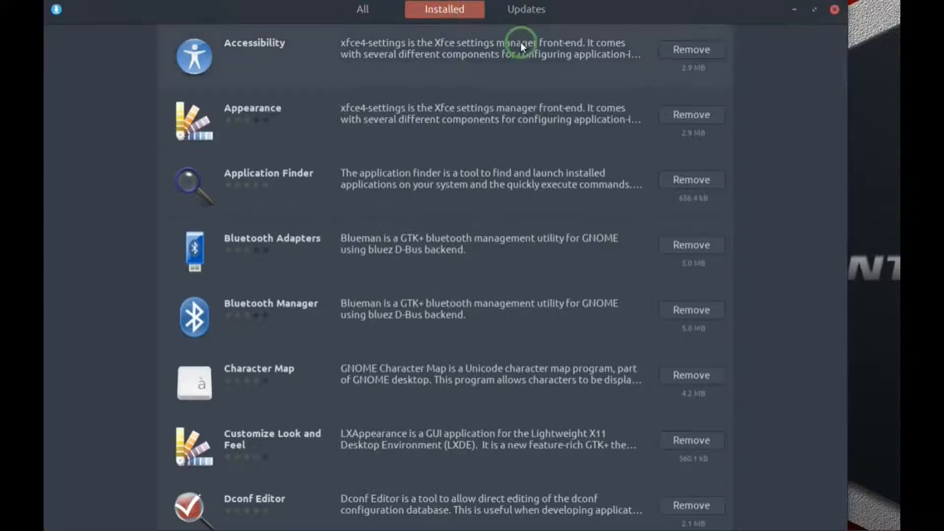
{"action": "mouse_move", "coordinate": [692, 114]}
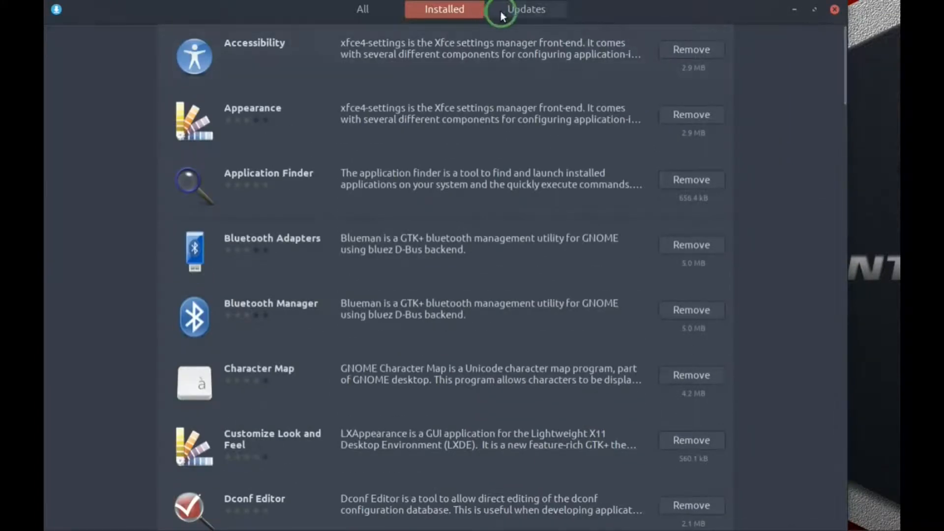
{"action": "left_click", "coordinate": [525, 9]}
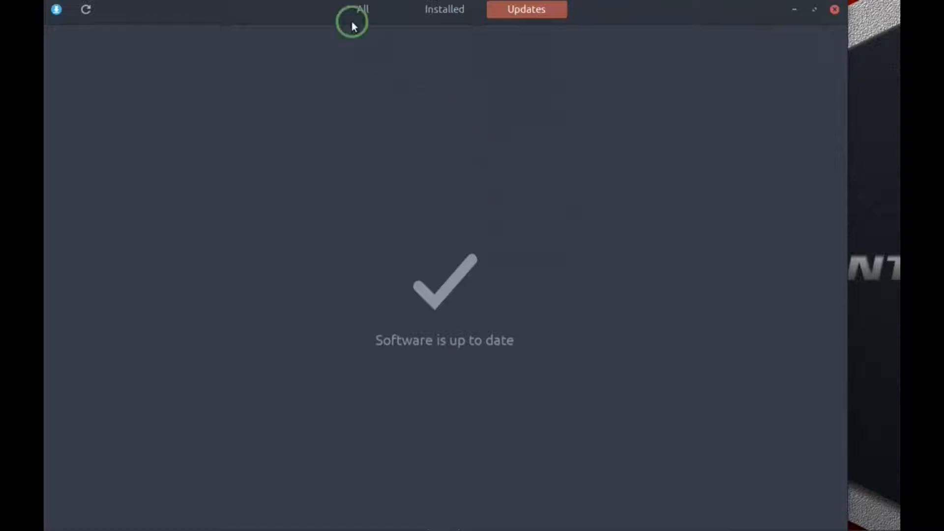
{"action": "left_click", "coordinate": [361, 9]}
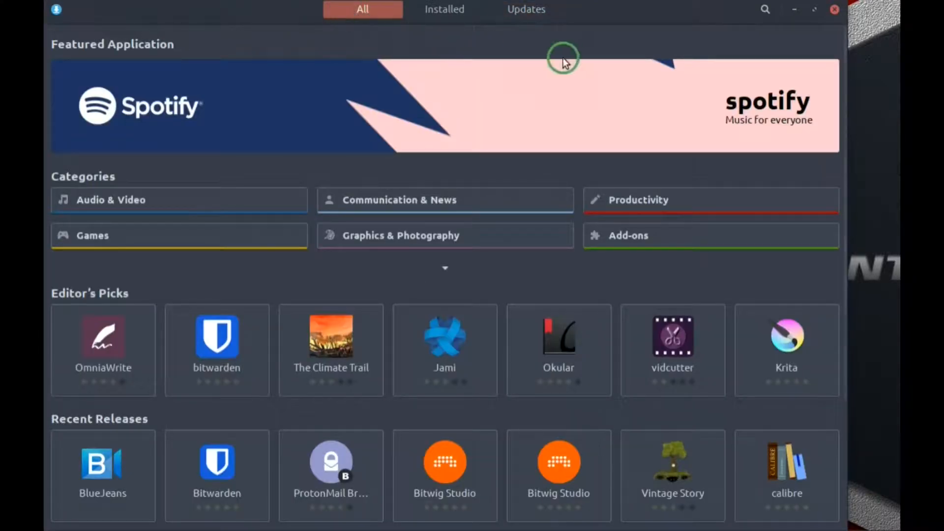
{"action": "mouse_move", "coordinate": [560, 46]}
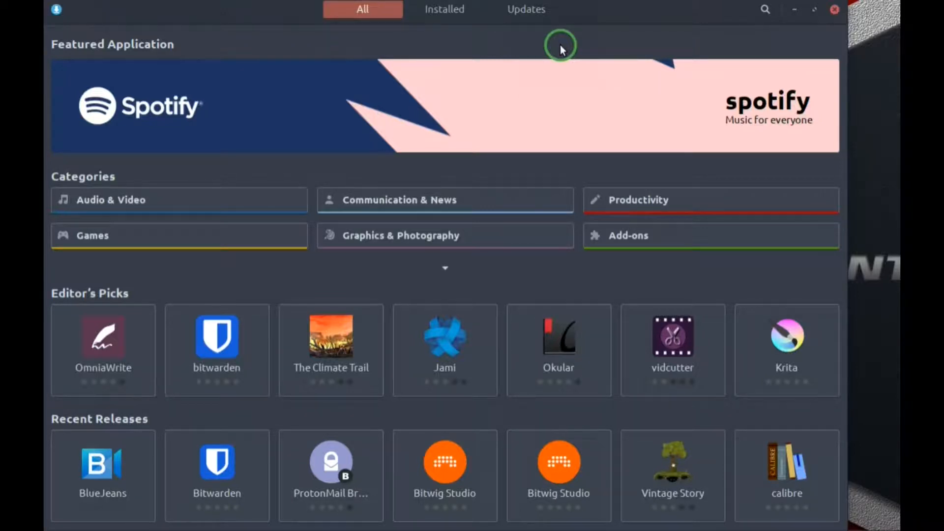
{"action": "mouse_move", "coordinate": [740, 33]}
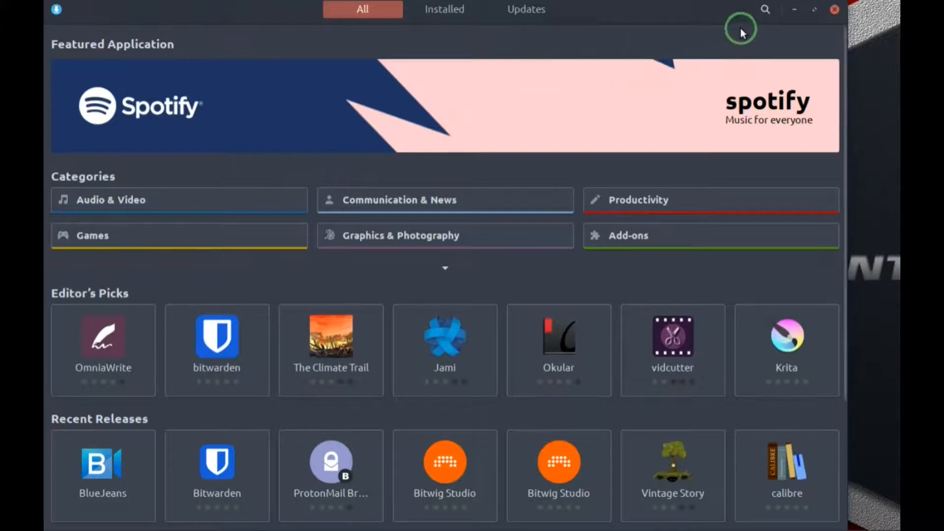
Step: Search the store for libreoffice and view its details page with version 7.2.3.2
{"action": "left_click", "coordinate": [765, 9]}
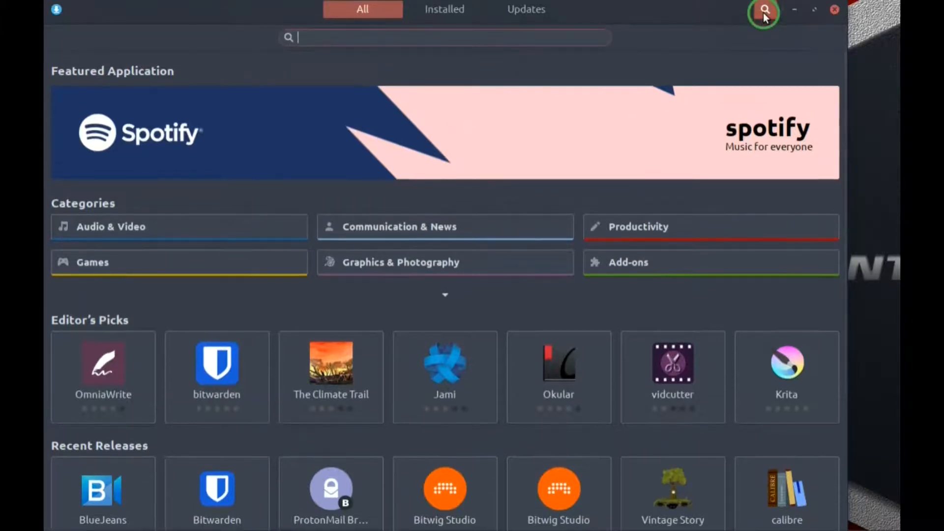
{"action": "mouse_move", "coordinate": [763, 14]}
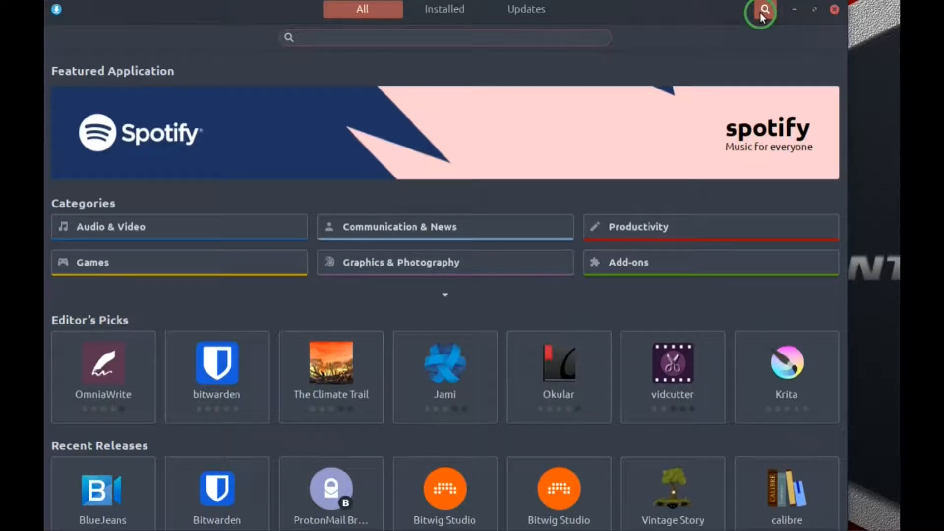
{"action": "type", "text": "libreoffice"}
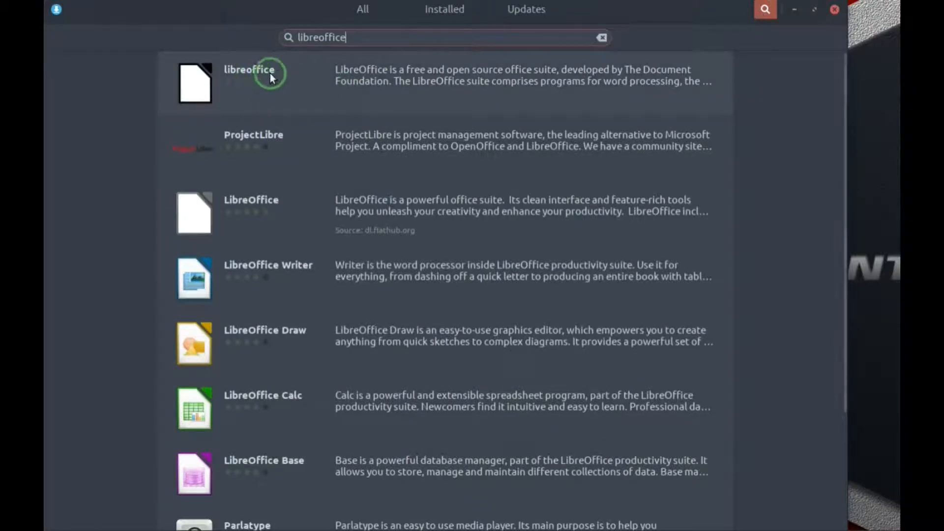
{"action": "left_click", "coordinate": [248, 76]}
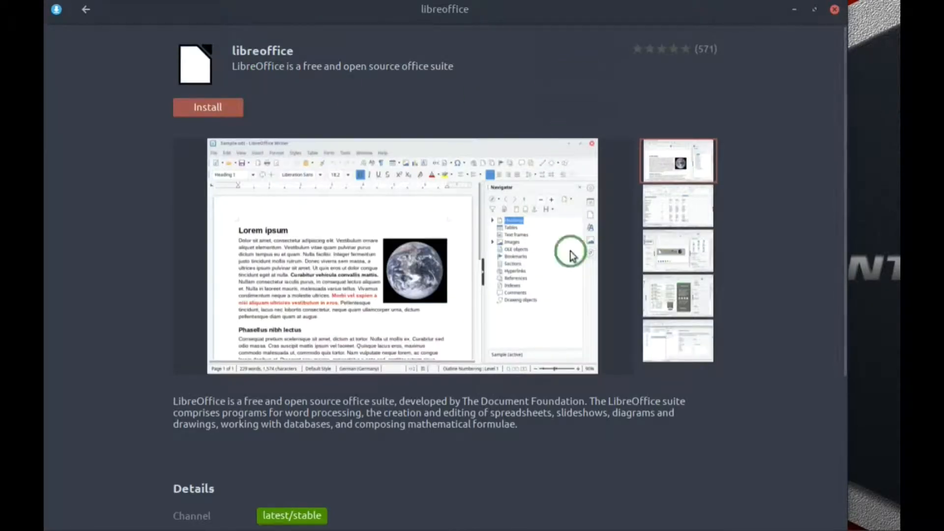
{"action": "scroll", "scroll_direction": "down", "scroll_amount": 3}
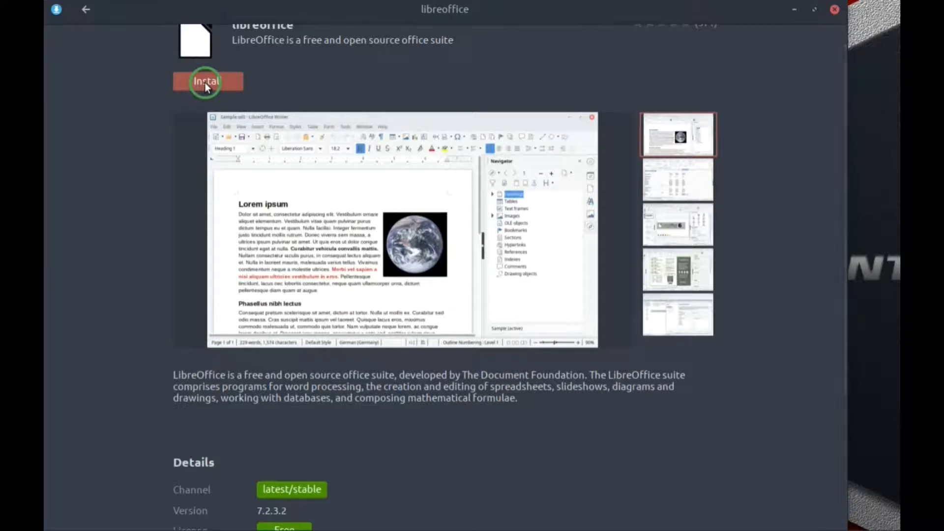
{"action": "mouse_move", "coordinate": [525, 63]}
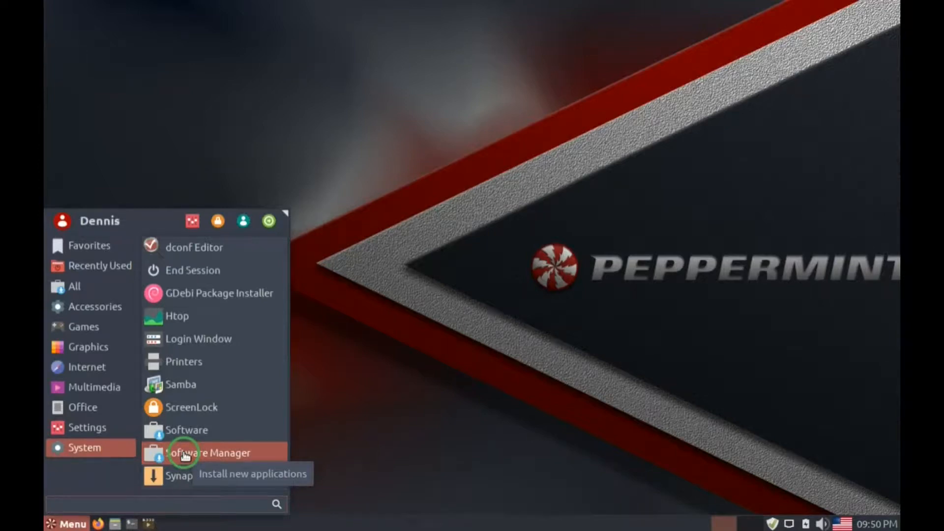
{"action": "left_click", "coordinate": [211, 453]}
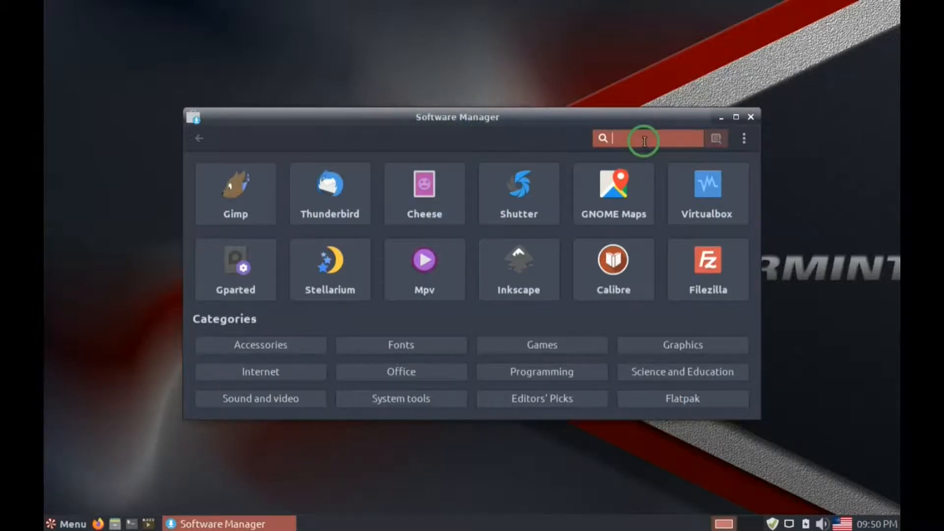
{"action": "mouse_move", "coordinate": [331, 201]}
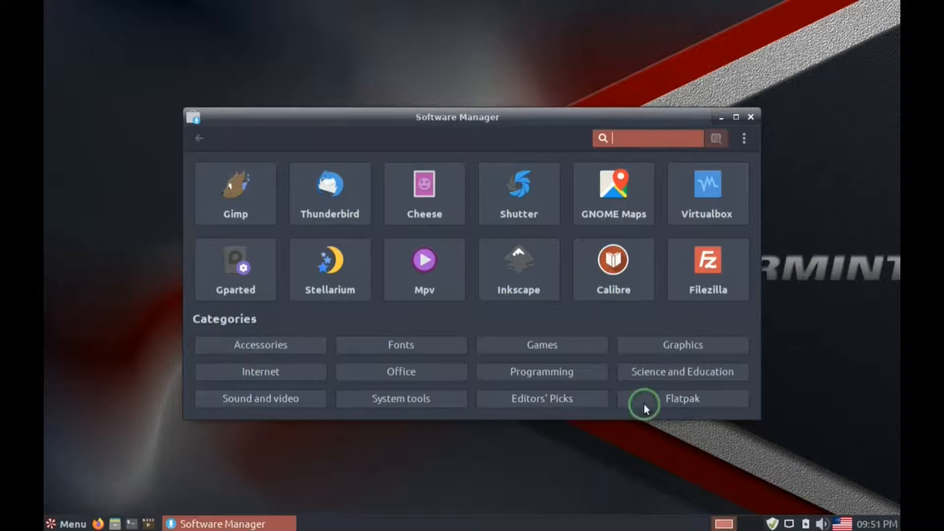
{"action": "mouse_move", "coordinate": [555, 312]}
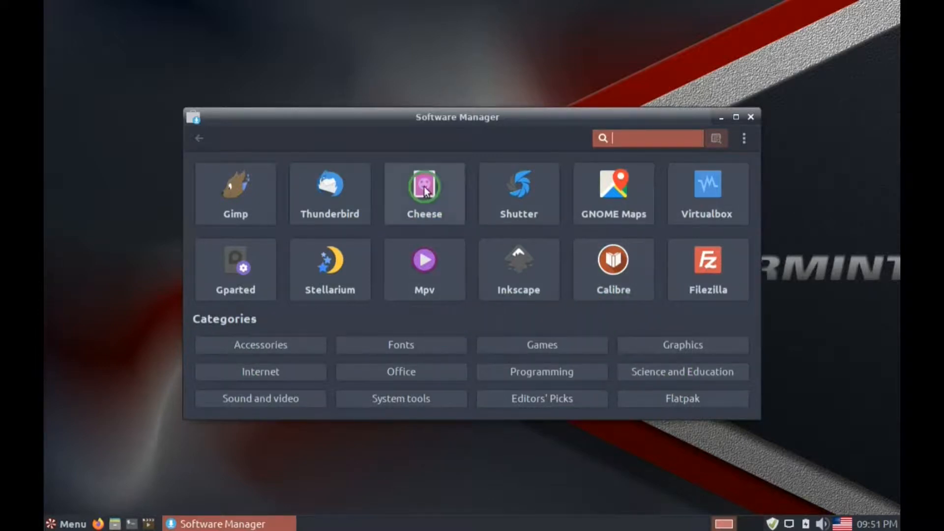
{"action": "left_click", "coordinate": [424, 187]}
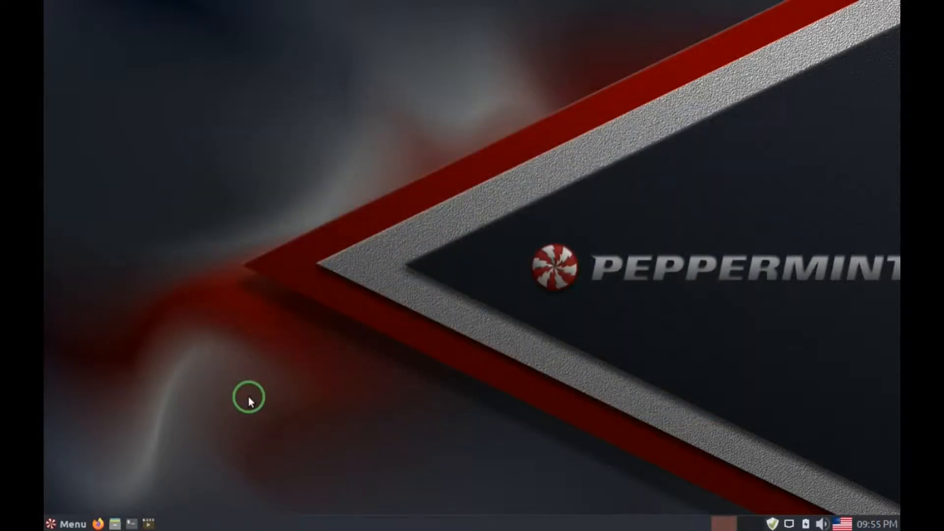
{"action": "left_click", "coordinate": [65, 523]}
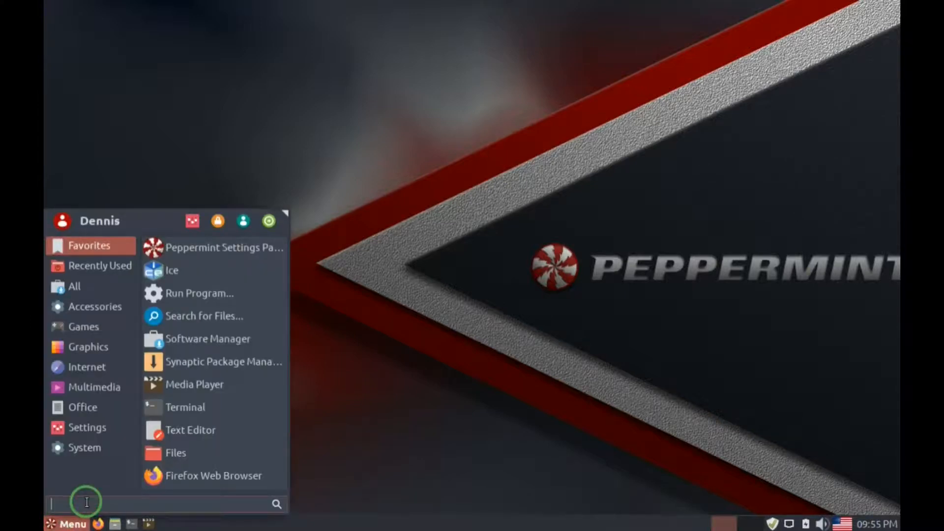
Step: Search the menu for 'fire', then clear the search and return to Favorites
{"action": "type", "text": "f"}
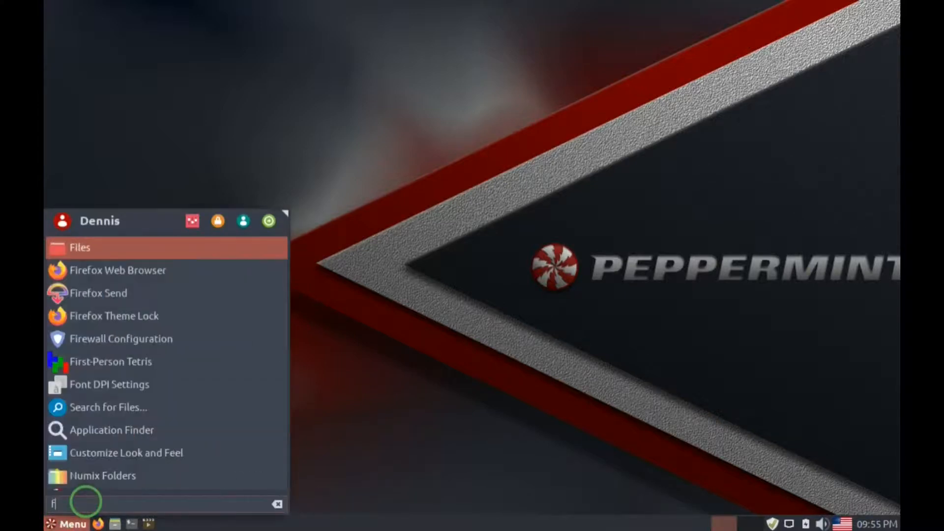
{"action": "type", "text": "ire"}
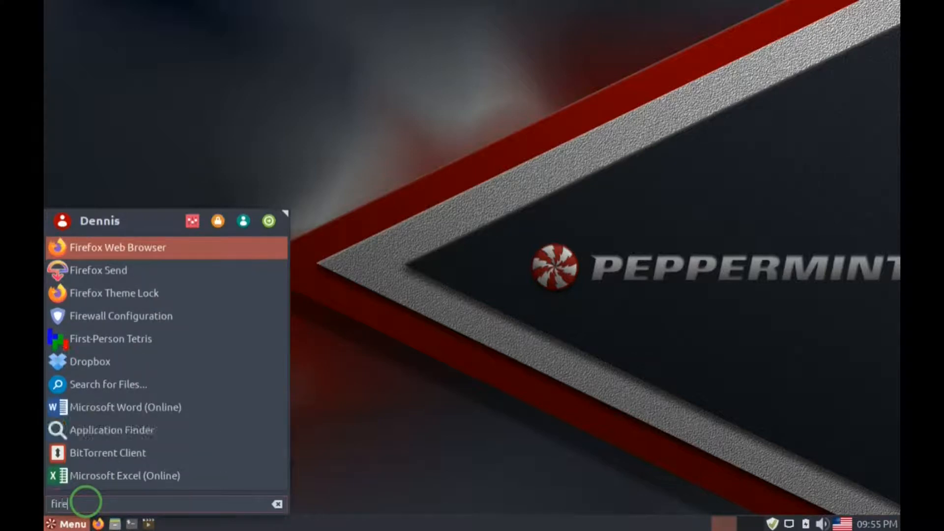
{"action": "mouse_move", "coordinate": [83, 264]}
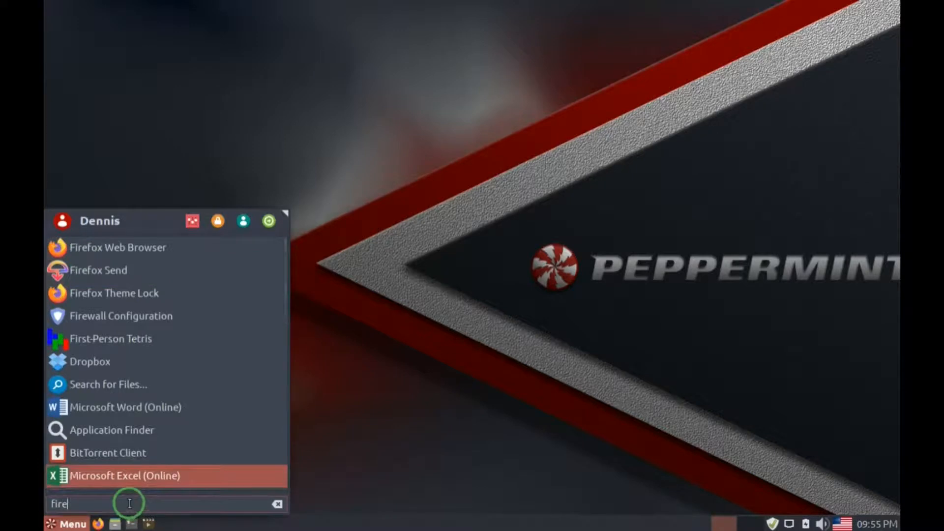
{"action": "key", "text": "BackSpace"}
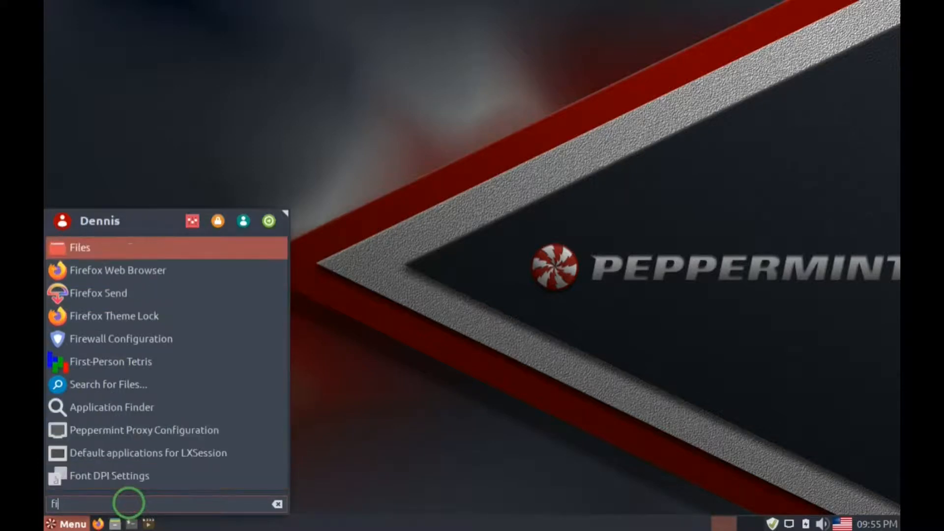
{"action": "left_click", "coordinate": [275, 504]}
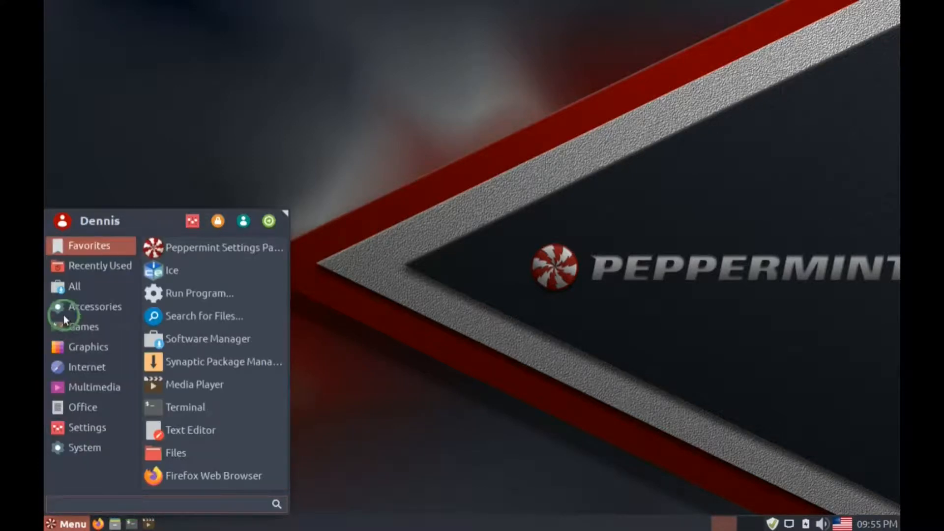
{"action": "left_click", "coordinate": [94, 307]}
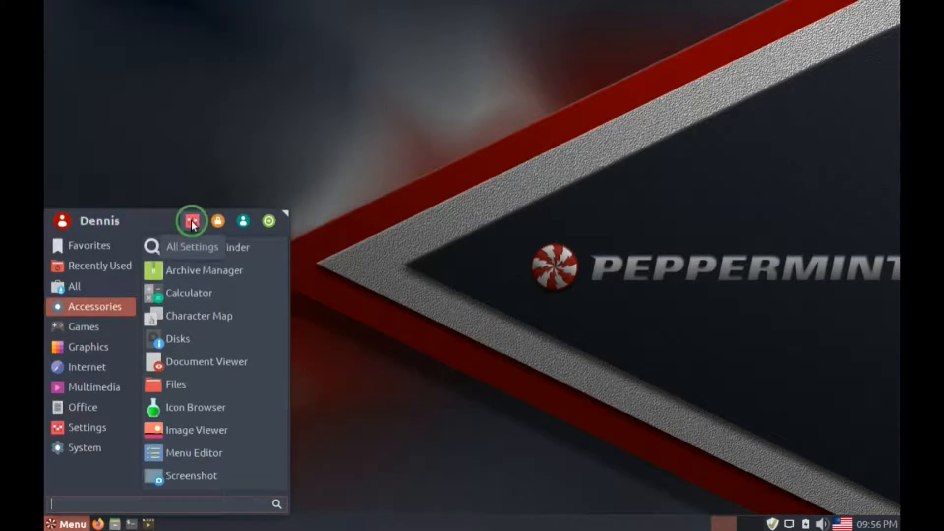
{"action": "mouse_move", "coordinate": [217, 222]}
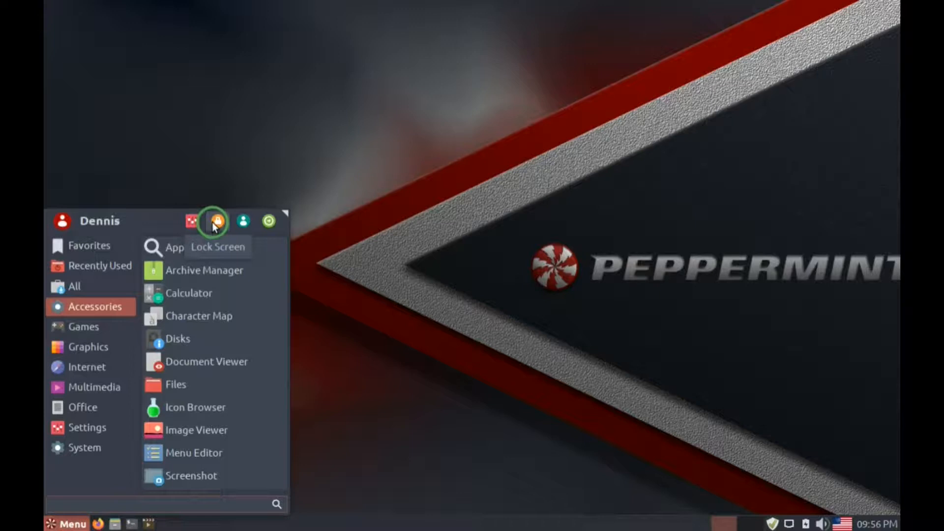
{"action": "mouse_move", "coordinate": [243, 221]}
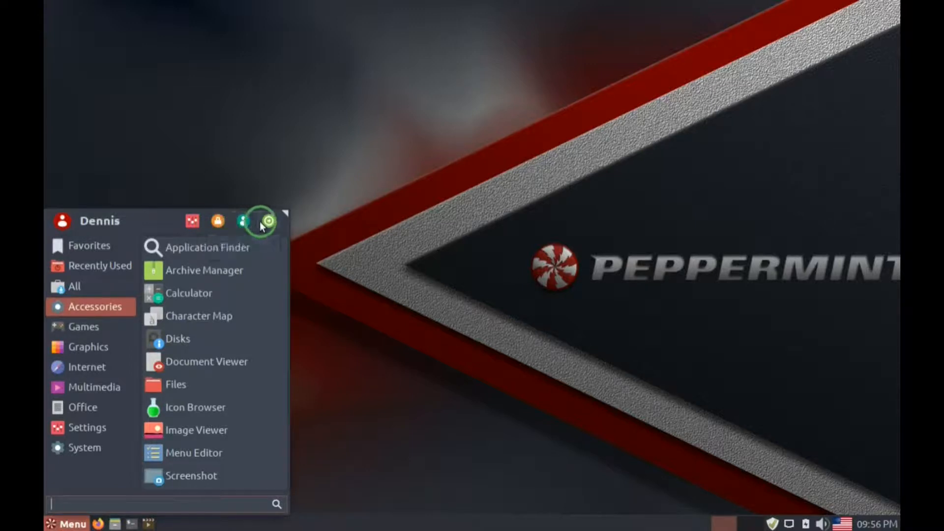
{"action": "left_click", "coordinate": [268, 221]}
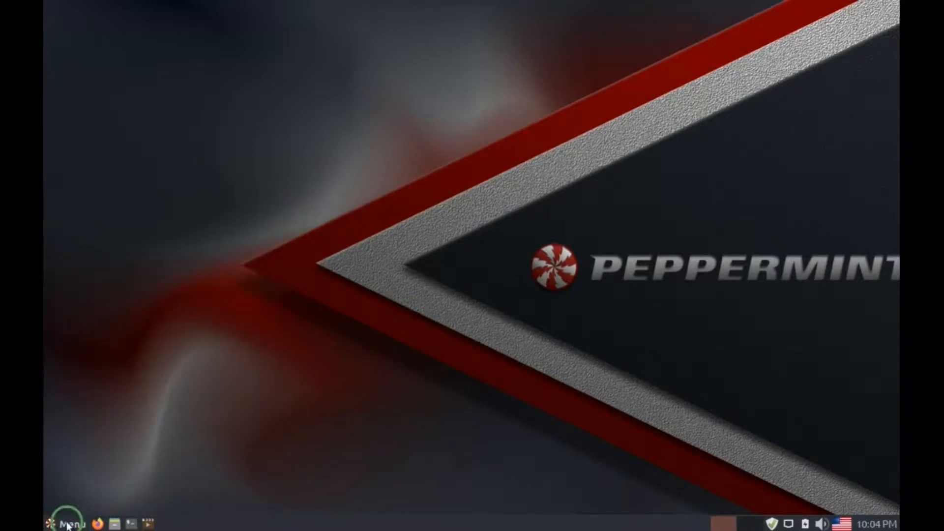
Step: Launch Peppermint Settings Panel on its User category from the applications menu
{"action": "left_click", "coordinate": [68, 521]}
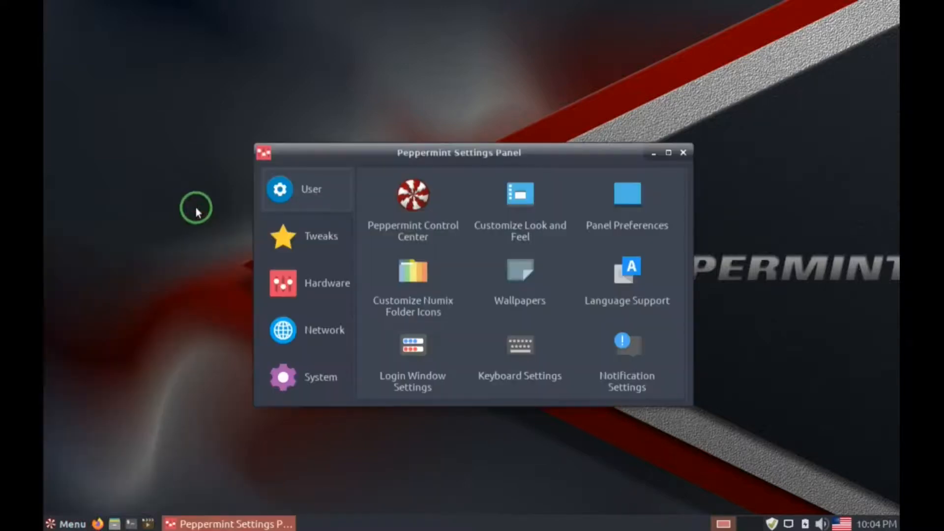
{"action": "mouse_move", "coordinate": [460, 159]}
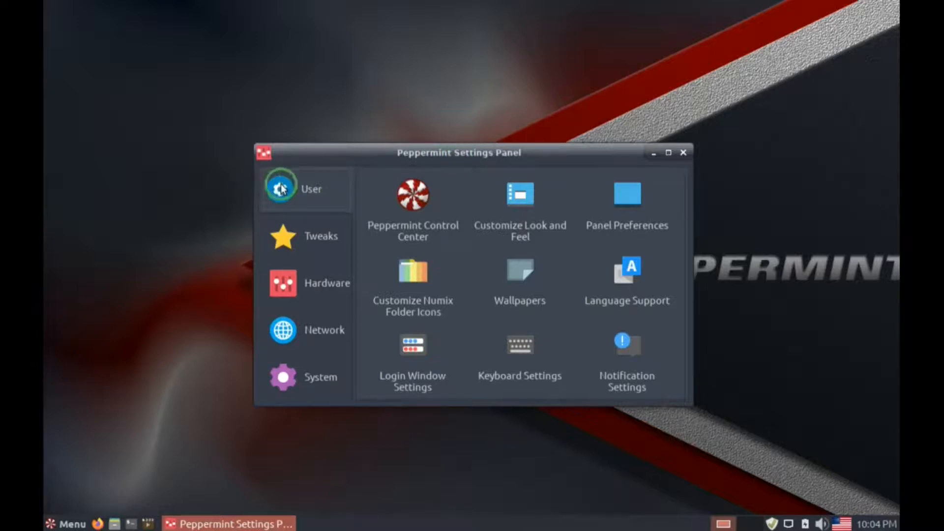
{"action": "mouse_move", "coordinate": [312, 195]}
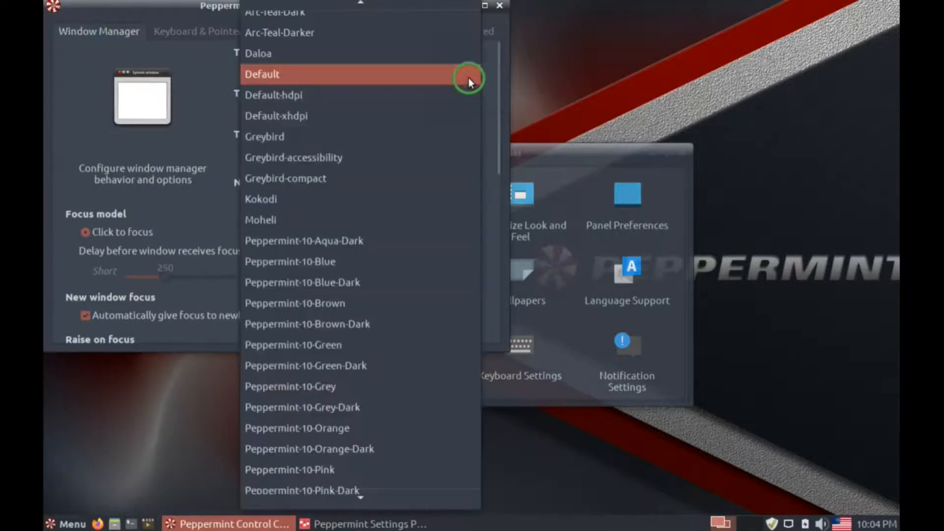
{"action": "mouse_move", "coordinate": [278, 219]}
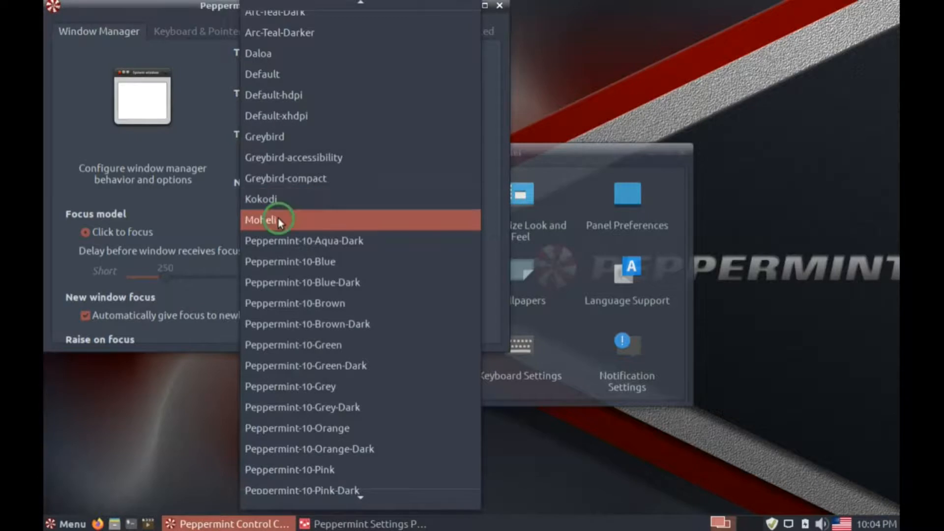
Step: Preview the Moheli and Peppermint-10-Grey window themes, then restore the theme to Default
{"action": "left_click", "coordinate": [268, 219]}
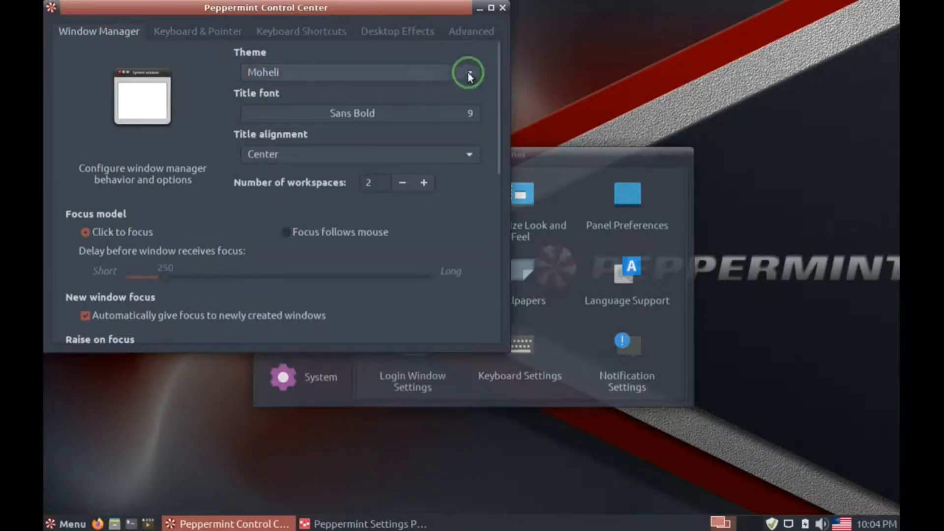
{"action": "left_click", "coordinate": [470, 72]}
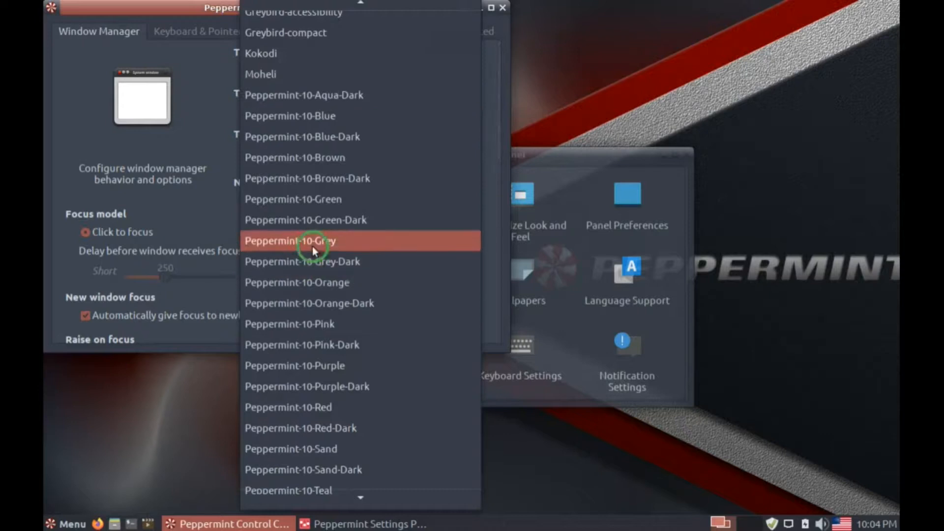
{"action": "left_click", "coordinate": [312, 240]}
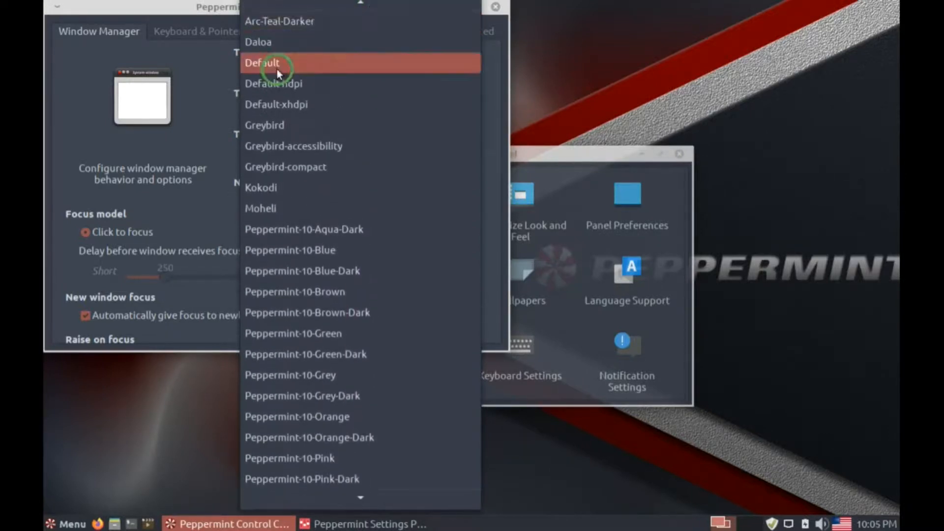
{"action": "left_click", "coordinate": [262, 62]}
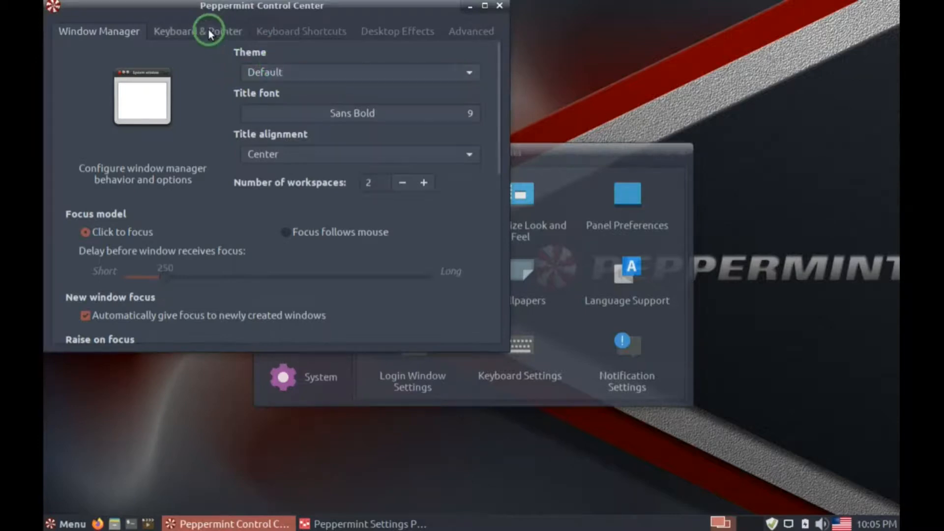
Step: View Control Center's Keyboard & Pointer, Keyboard Shortcuts, Desktop Effects and Advanced pages
{"action": "scroll", "scroll_direction": "down", "scroll_amount": 3}
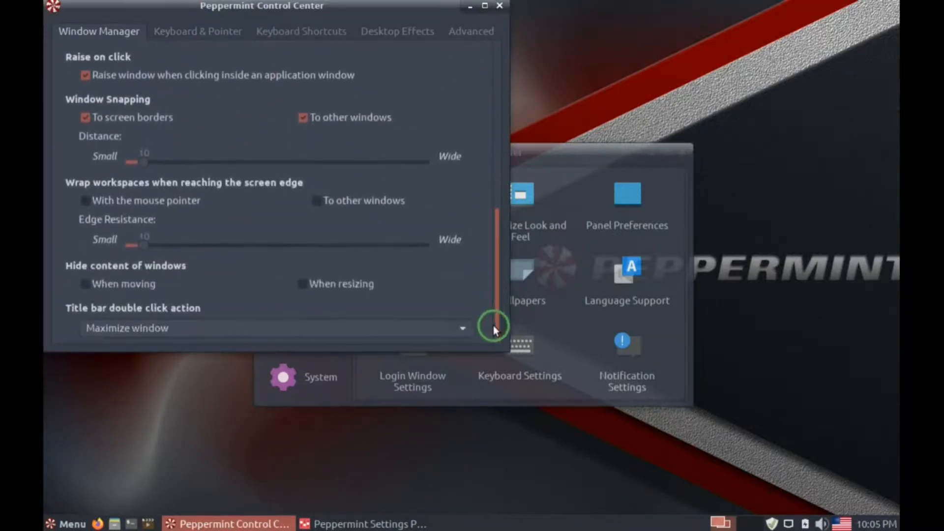
{"action": "left_click", "coordinate": [198, 30]}
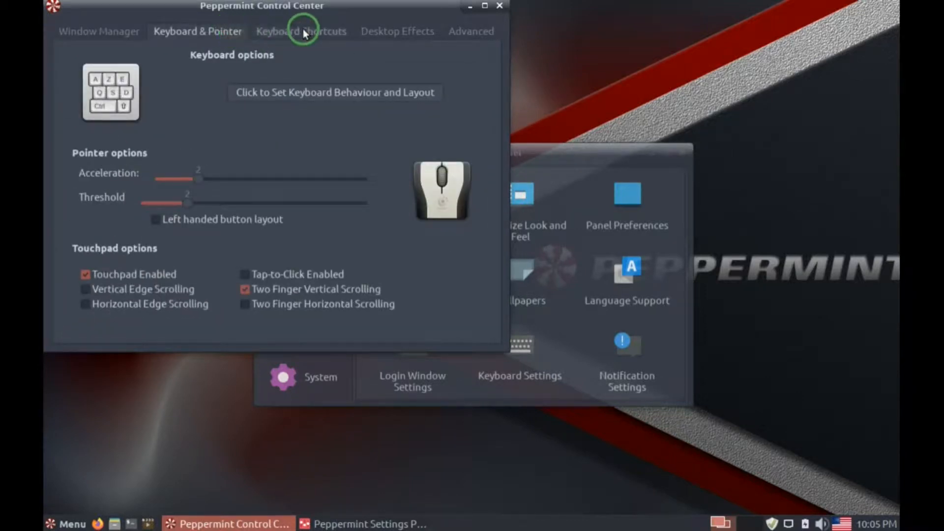
{"action": "left_click", "coordinate": [301, 31]}
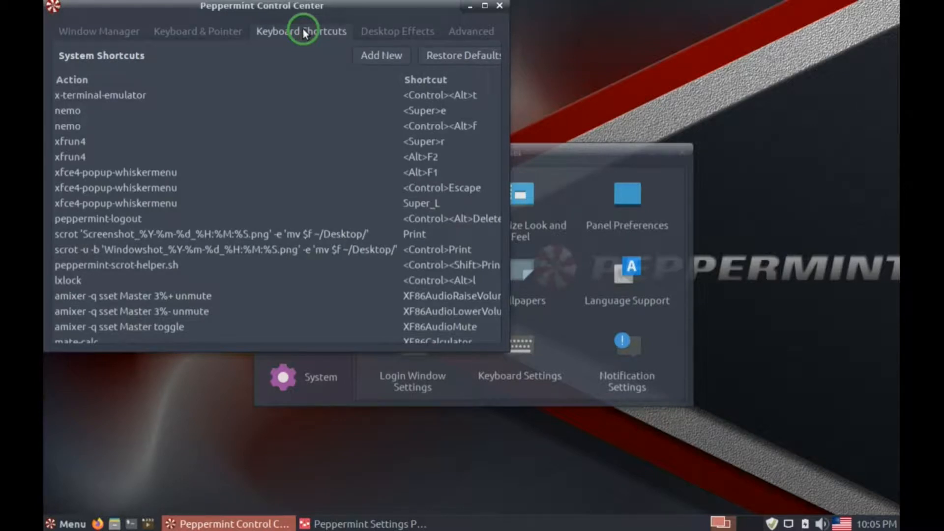
{"action": "mouse_move", "coordinate": [393, 36]}
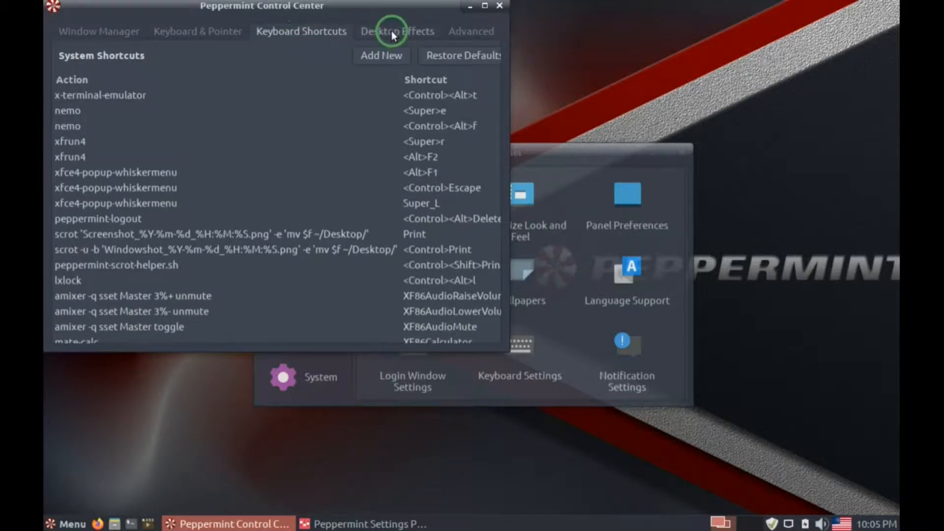
{"action": "left_click", "coordinate": [396, 32]}
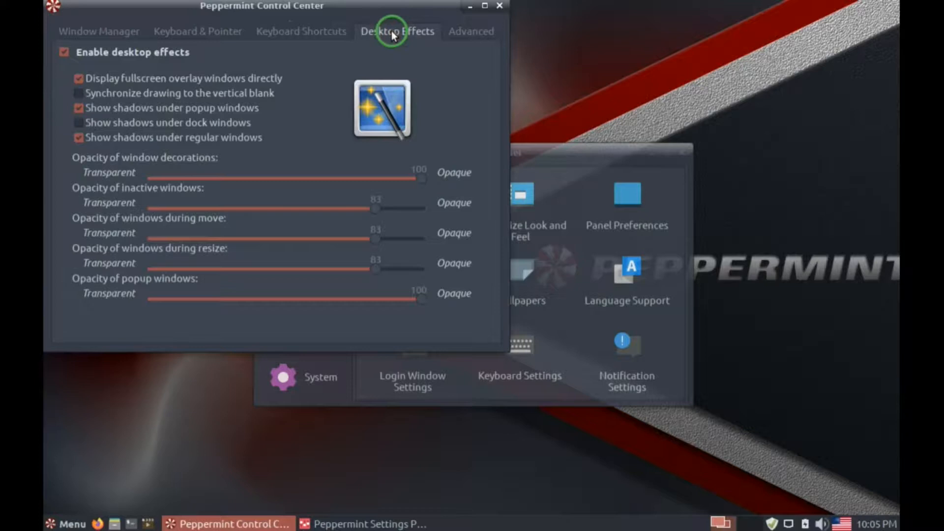
{"action": "mouse_move", "coordinate": [476, 32]}
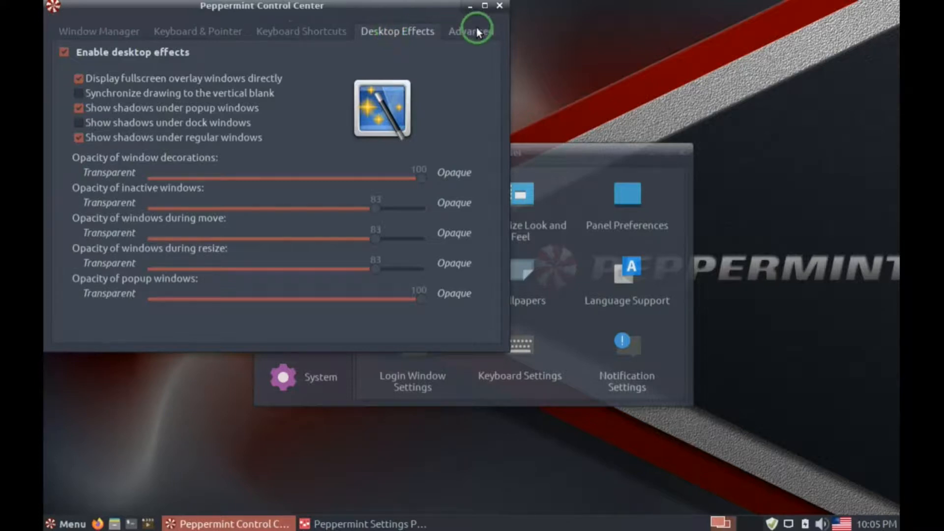
{"action": "left_click", "coordinate": [470, 31]}
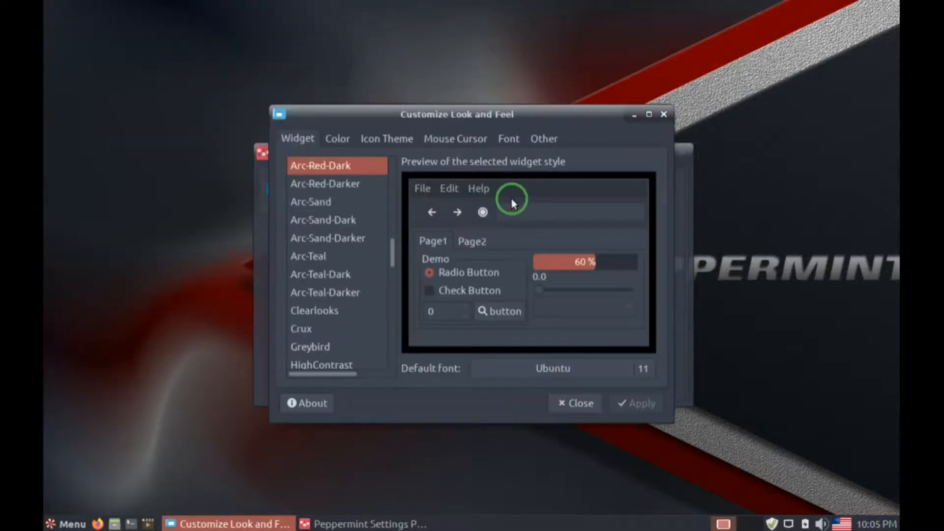
{"action": "mouse_move", "coordinate": [323, 217]}
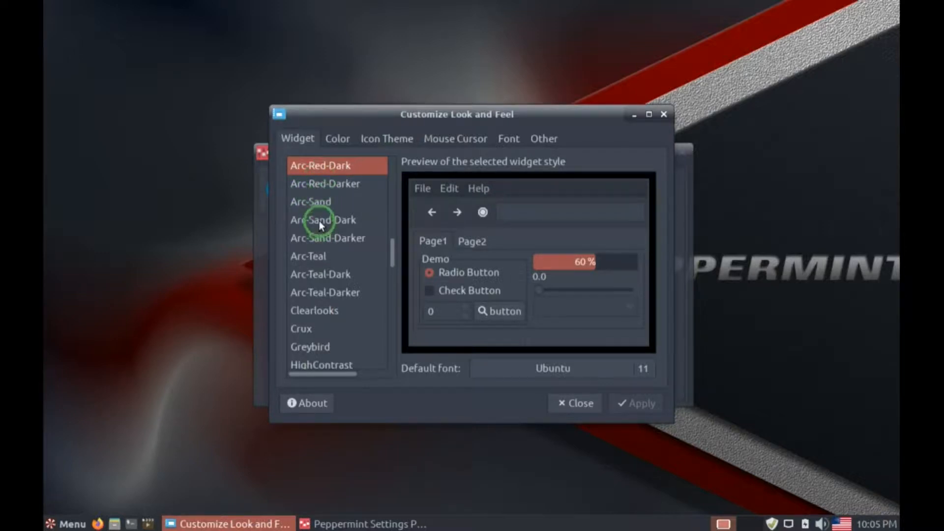
Step: Preview the Arc-Sand, Arc-Teal and Crux widget styles, ending back on Arc-Red-Dark
{"action": "left_click", "coordinate": [310, 201]}
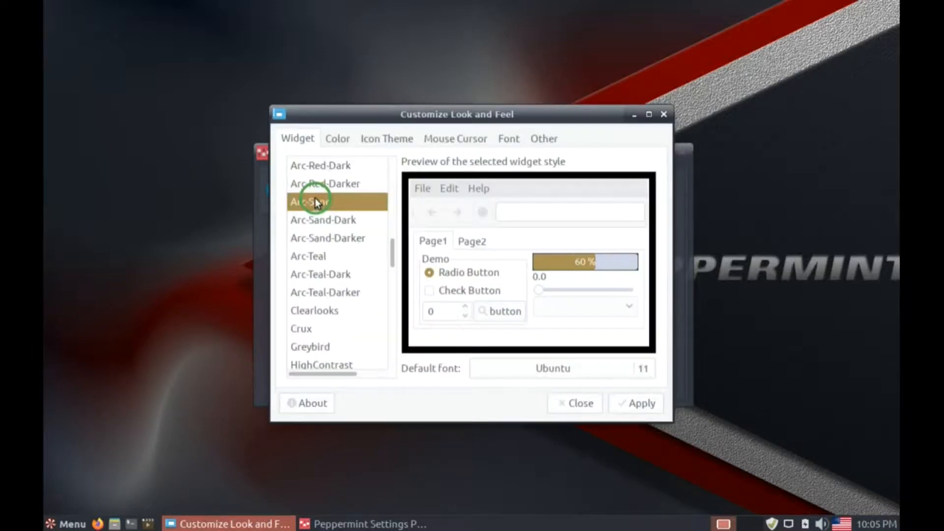
{"action": "mouse_move", "coordinate": [318, 262]}
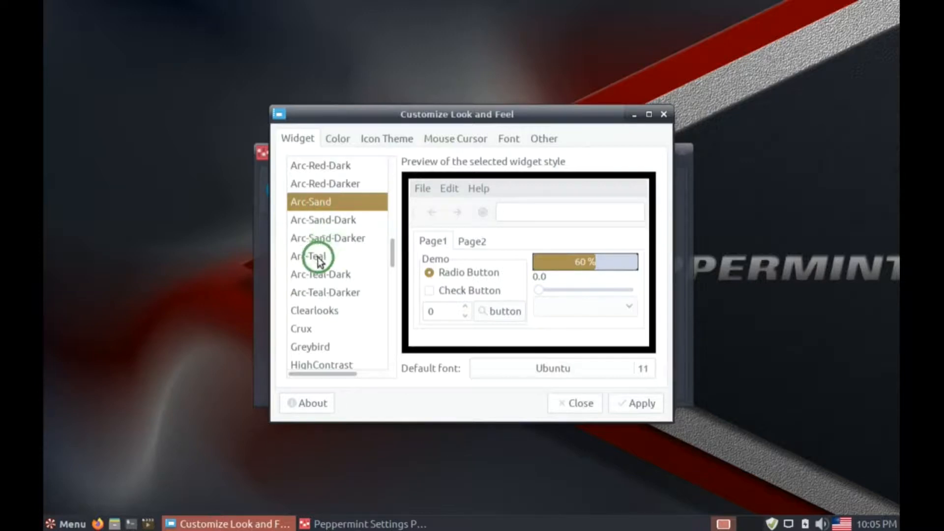
{"action": "left_click", "coordinate": [309, 256]}
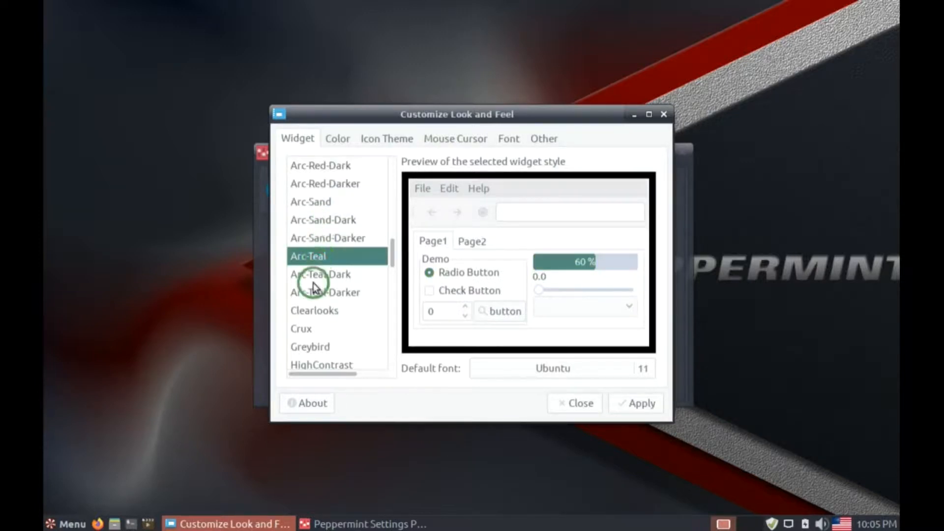
{"action": "left_click", "coordinate": [325, 292]}
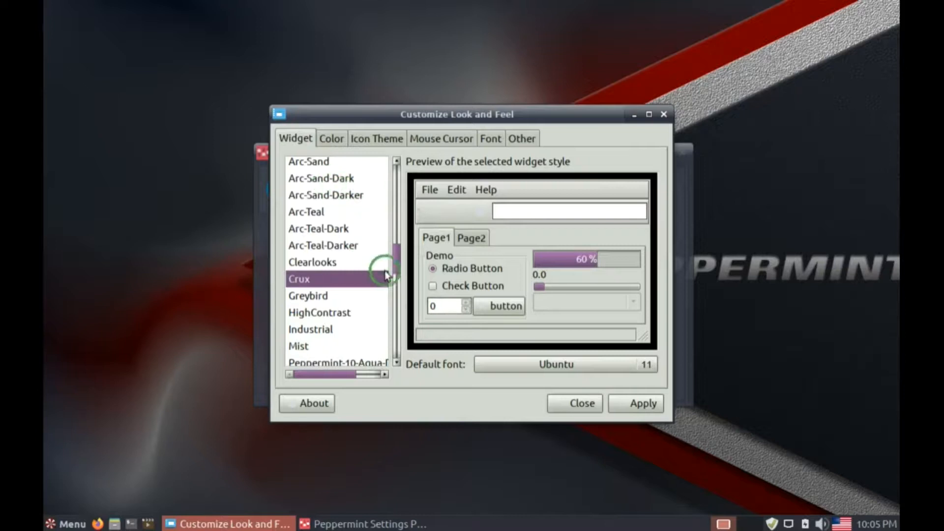
{"action": "scroll", "scroll_direction": "up", "scroll_amount": 3}
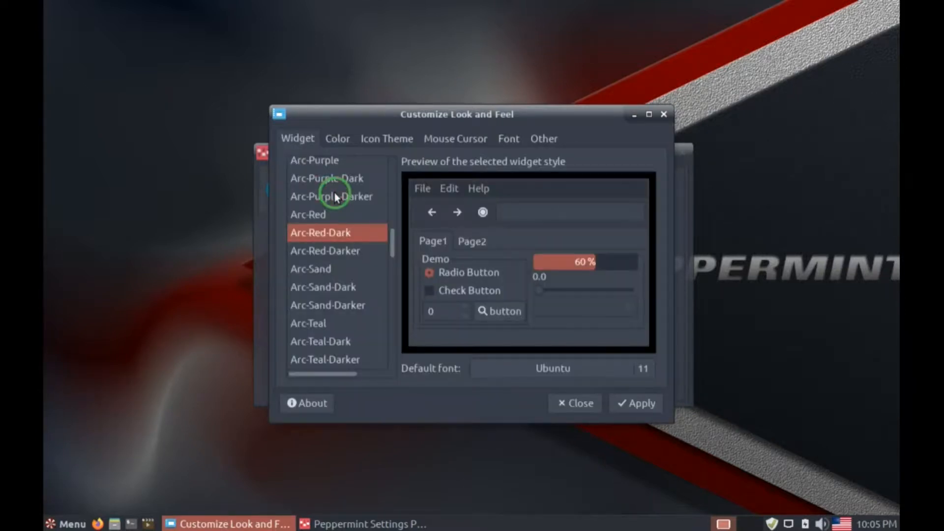
Step: View the Color, Icon Theme, Mouse Cursor and Other pages, then close the window
{"action": "left_click", "coordinate": [338, 139]}
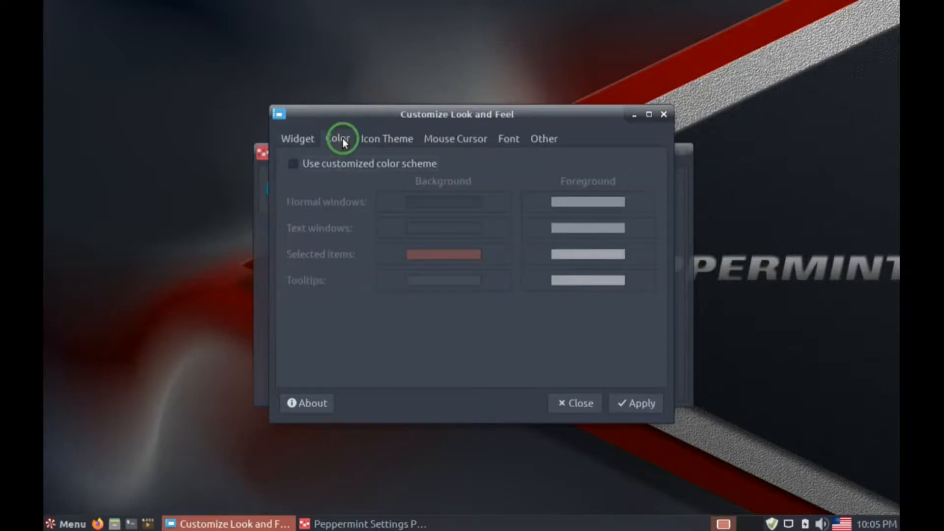
{"action": "left_click", "coordinate": [388, 139]}
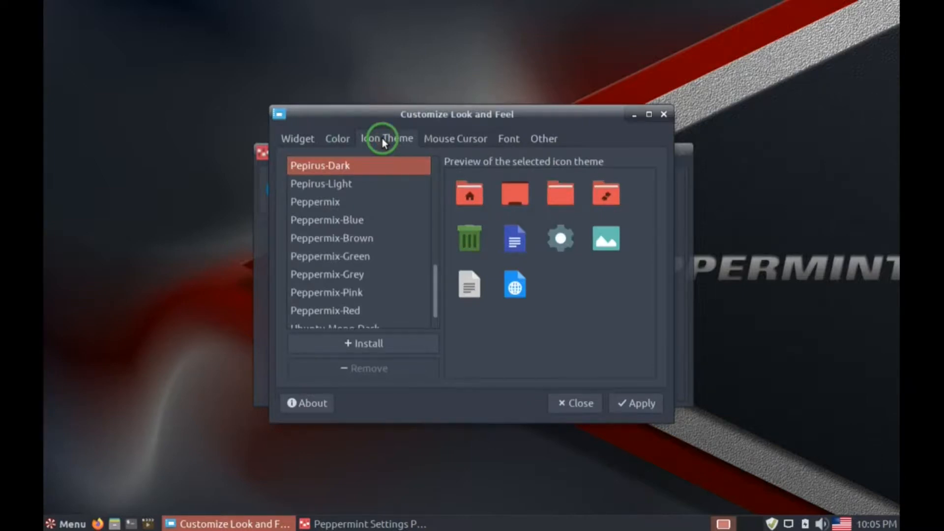
{"action": "left_click", "coordinate": [456, 139]}
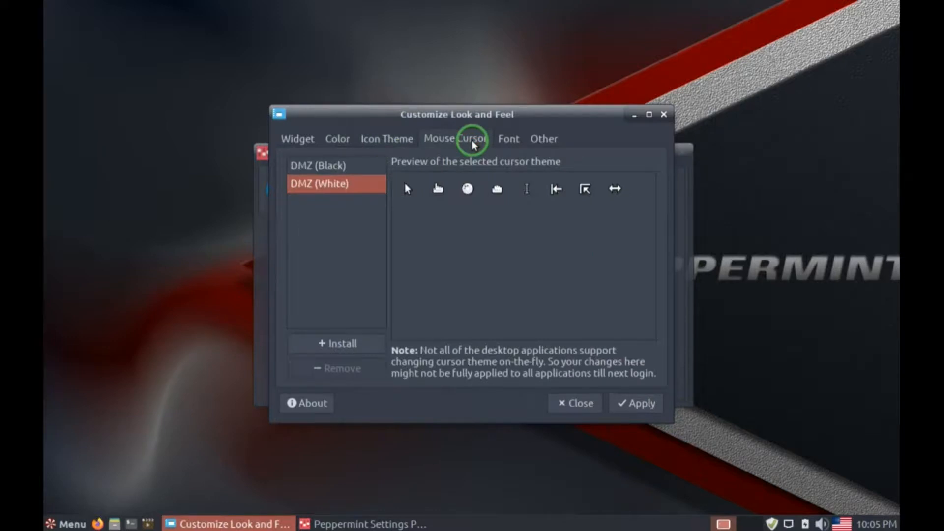
{"action": "left_click", "coordinate": [544, 139]}
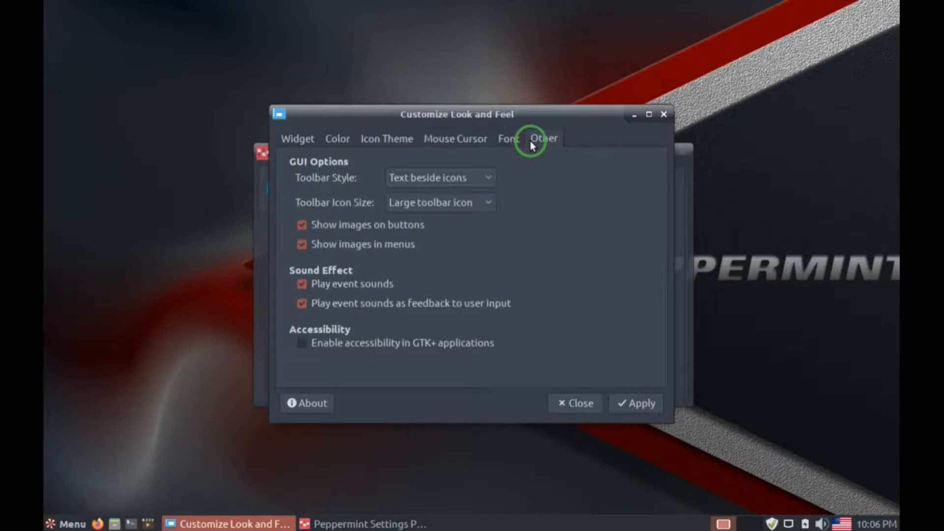
{"action": "mouse_move", "coordinate": [663, 115]}
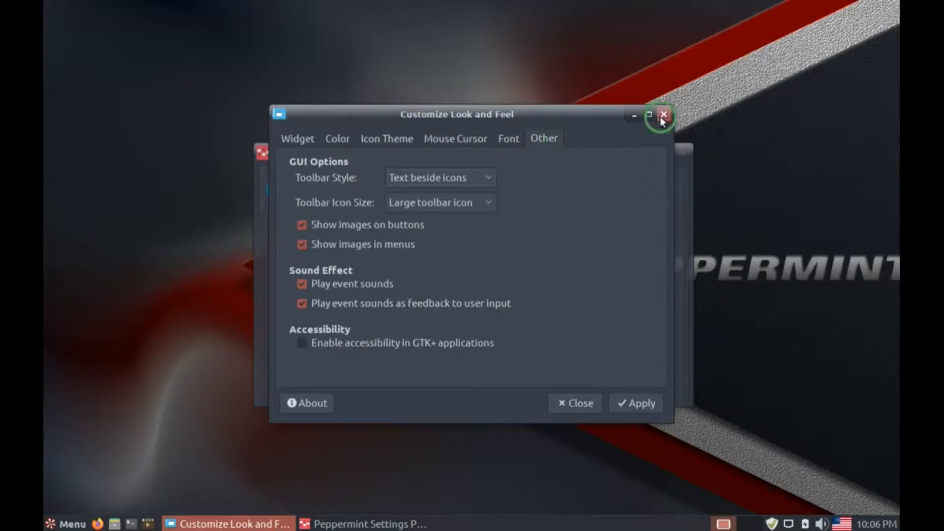
{"action": "left_click", "coordinate": [663, 115]}
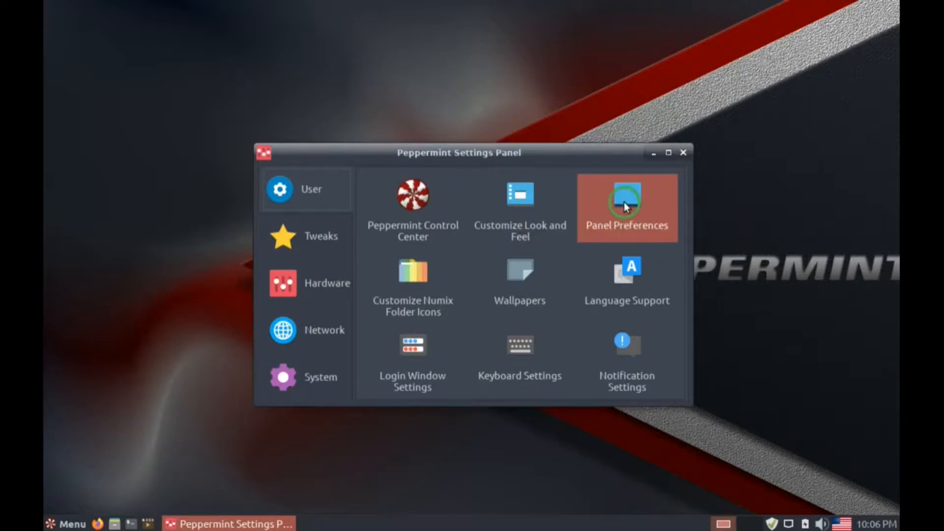
{"action": "mouse_move", "coordinate": [412, 284]}
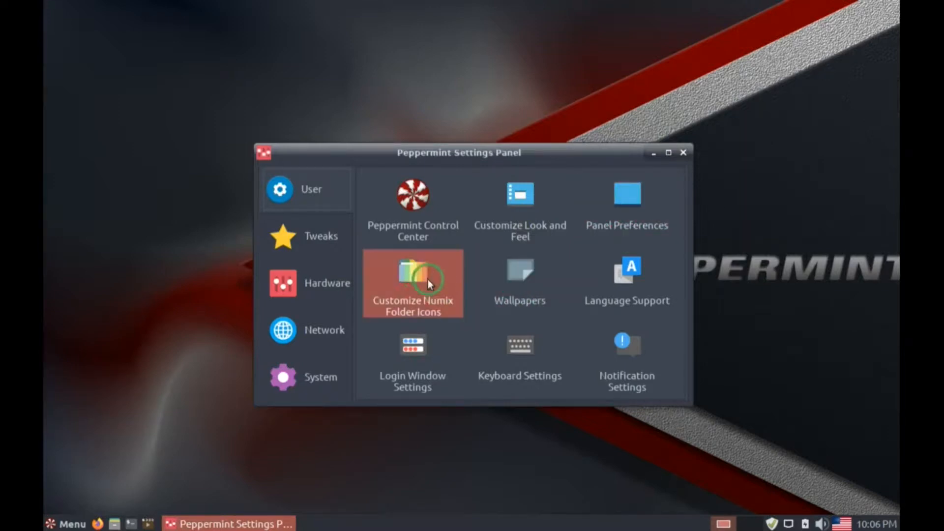
{"action": "left_click", "coordinate": [518, 272]}
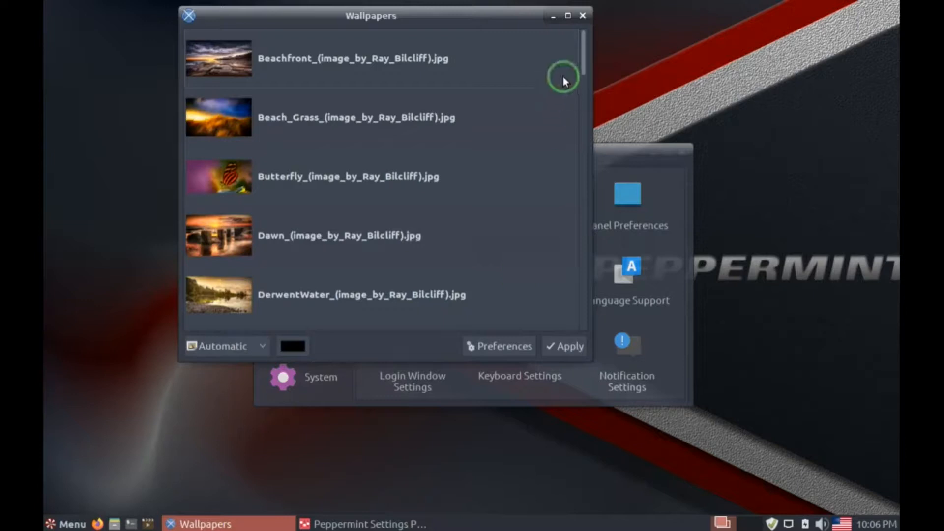
{"action": "scroll", "scroll_direction": "down", "scroll_amount": 3}
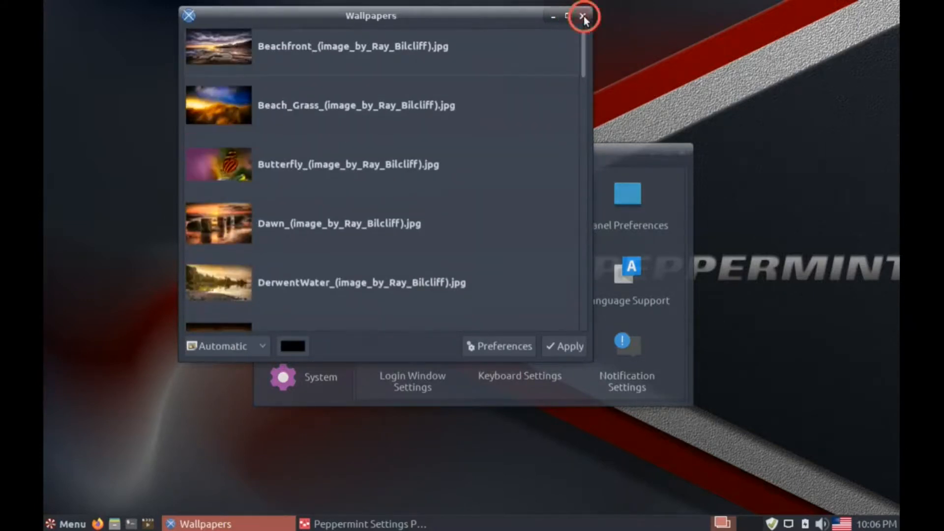
{"action": "left_click", "coordinate": [583, 17]}
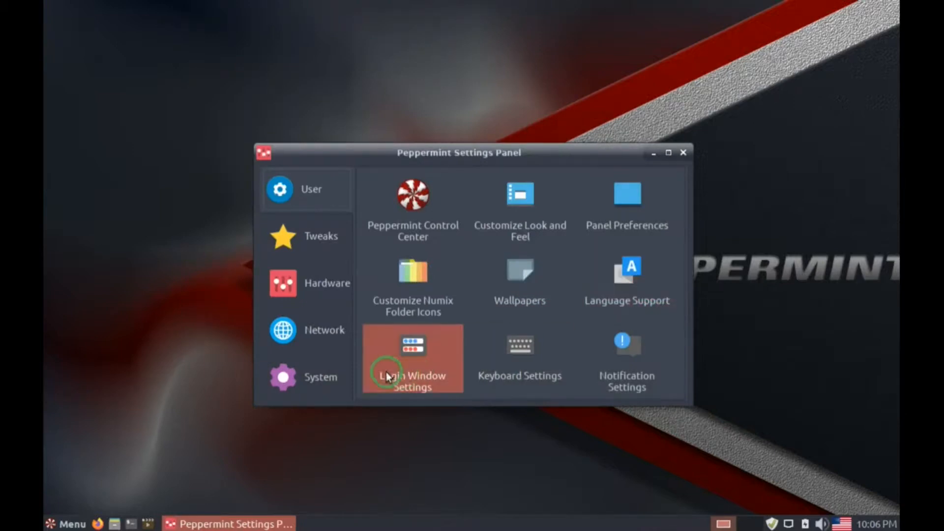
{"action": "mouse_move", "coordinate": [627, 367]}
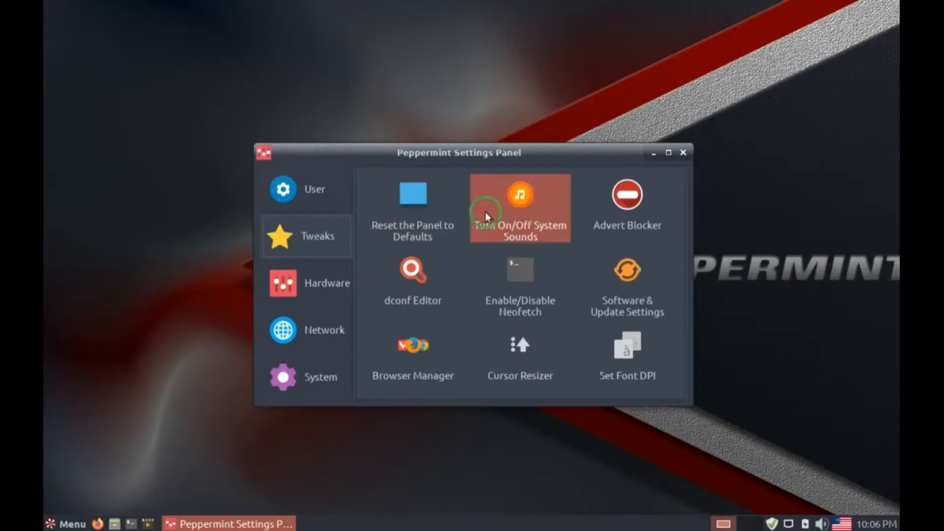
{"action": "mouse_move", "coordinate": [413, 284]}
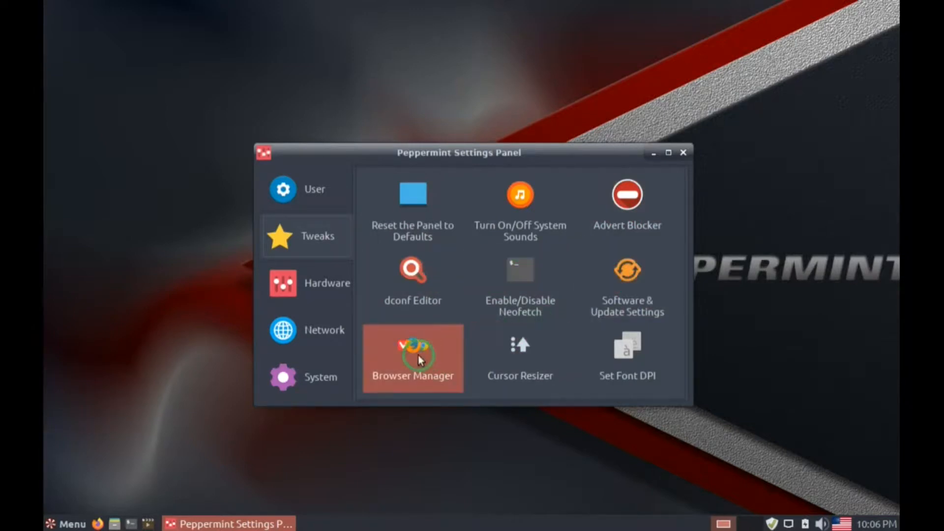
Step: Launch the Web Browser Manager from the Tweaks category
{"action": "left_click", "coordinate": [412, 358]}
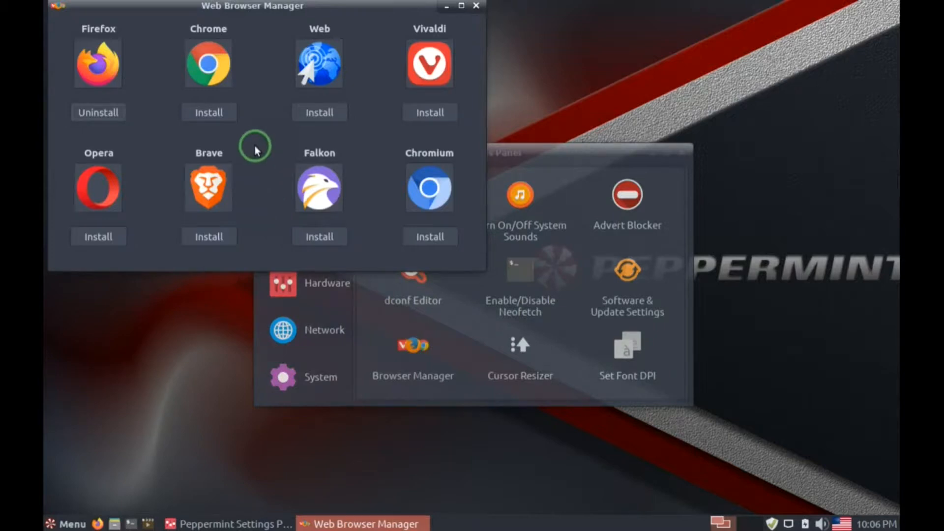
{"action": "mouse_move", "coordinate": [259, 107]}
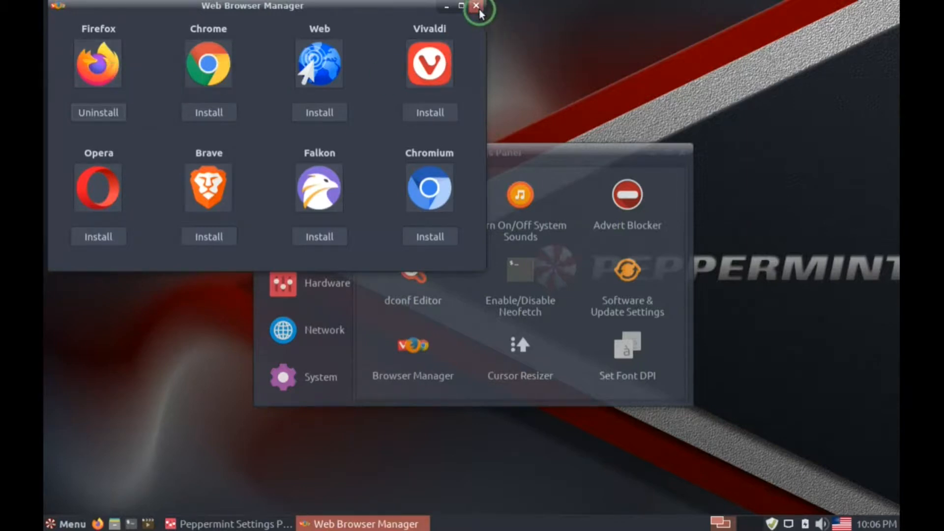
Step: Close the Web Browser Manager and launch the Set Font DPI tool
{"action": "left_click", "coordinate": [477, 8]}
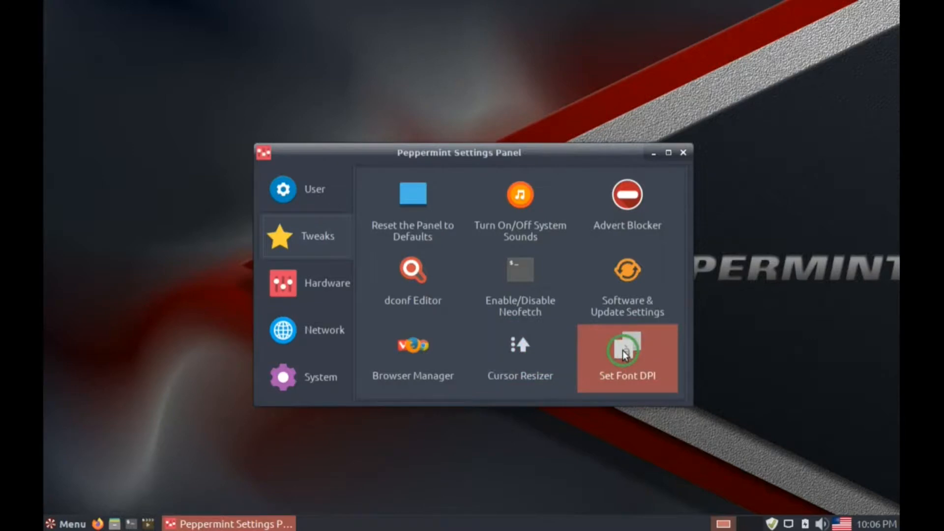
{"action": "left_click", "coordinate": [325, 284]}
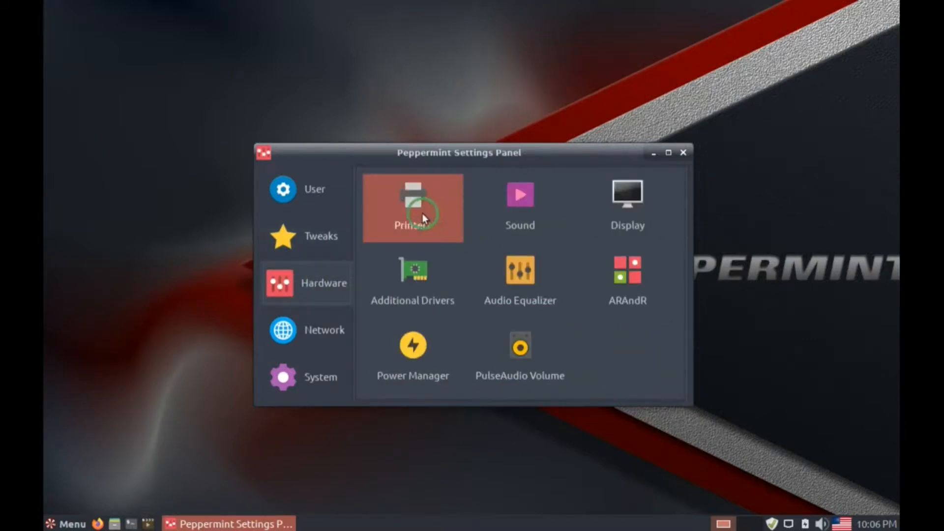
{"action": "mouse_move", "coordinate": [519, 202]}
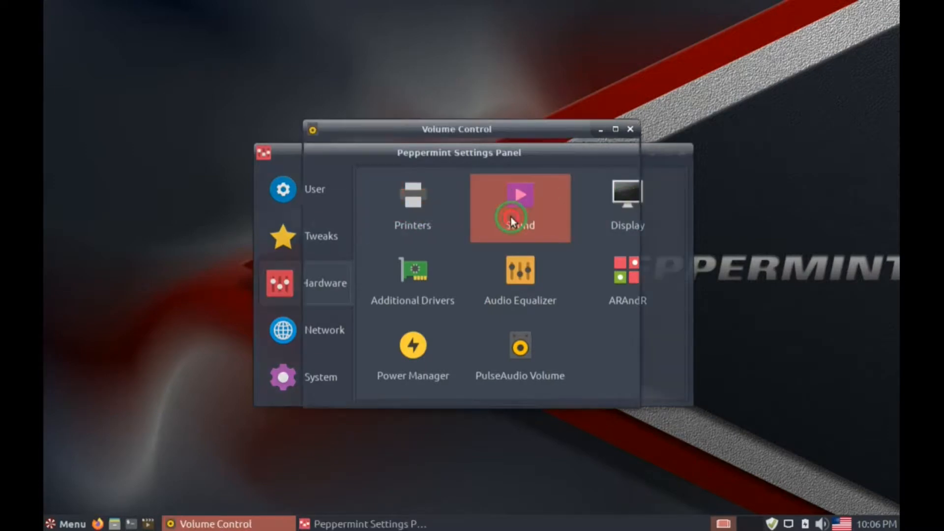
Step: Try the Sound volume controls, Display settings and Audio Equalizer, closing each
{"action": "left_click", "coordinate": [519, 208]}
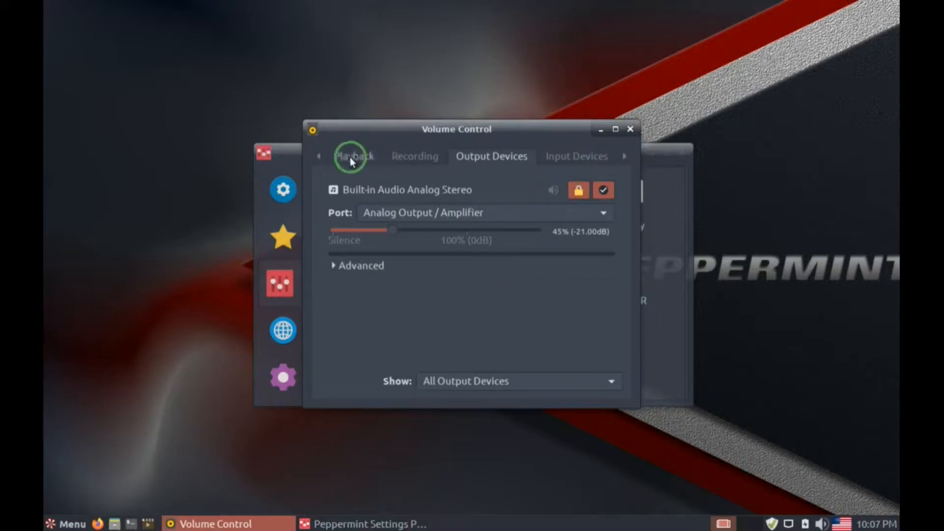
{"action": "mouse_move", "coordinate": [499, 171]}
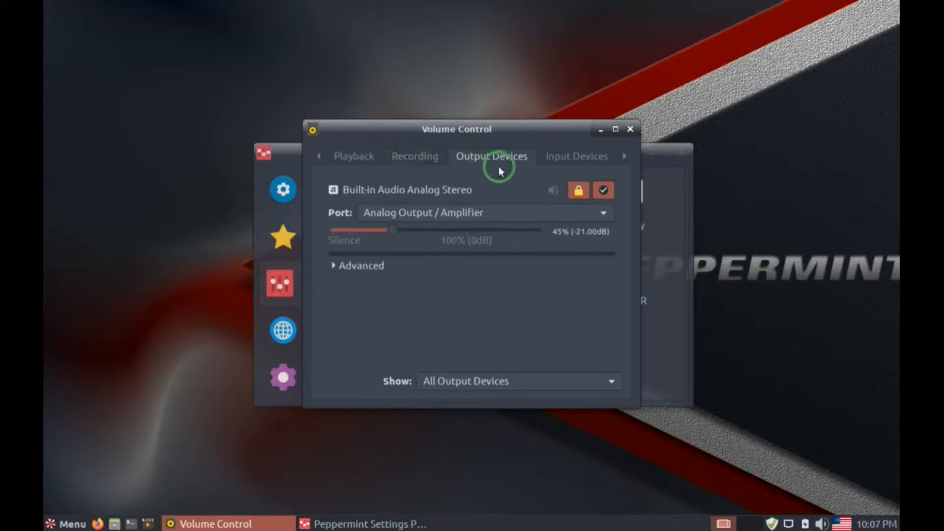
{"action": "mouse_move", "coordinate": [631, 130]}
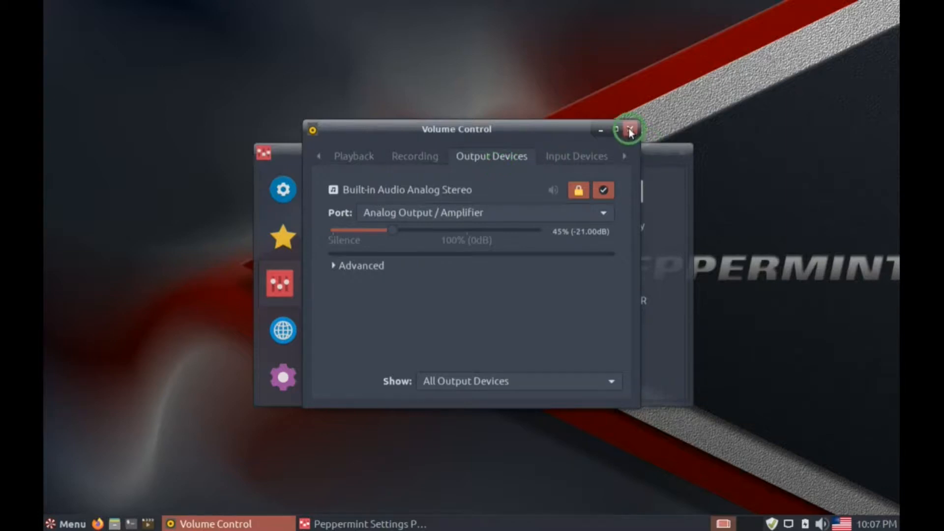
{"action": "left_click", "coordinate": [630, 130]}
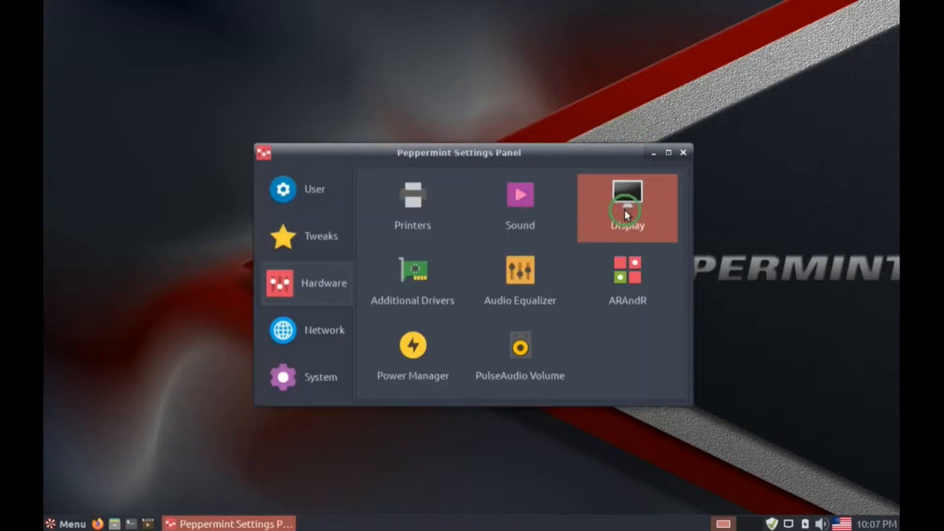
{"action": "left_click", "coordinate": [626, 207]}
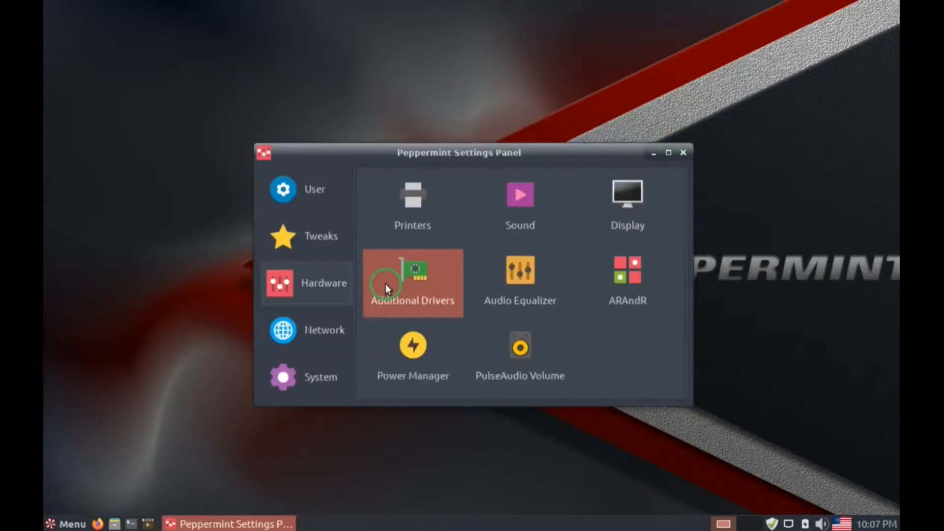
{"action": "mouse_move", "coordinate": [520, 274]}
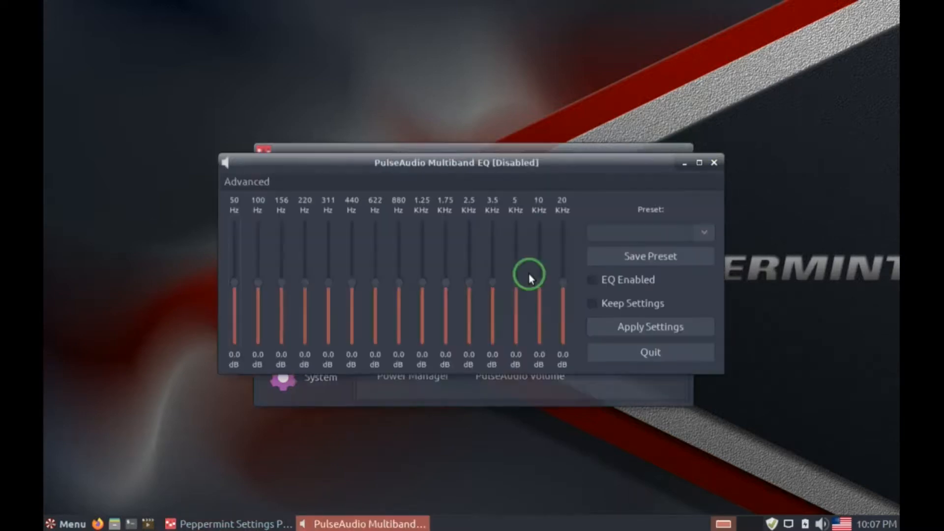
{"action": "left_click", "coordinate": [715, 162]}
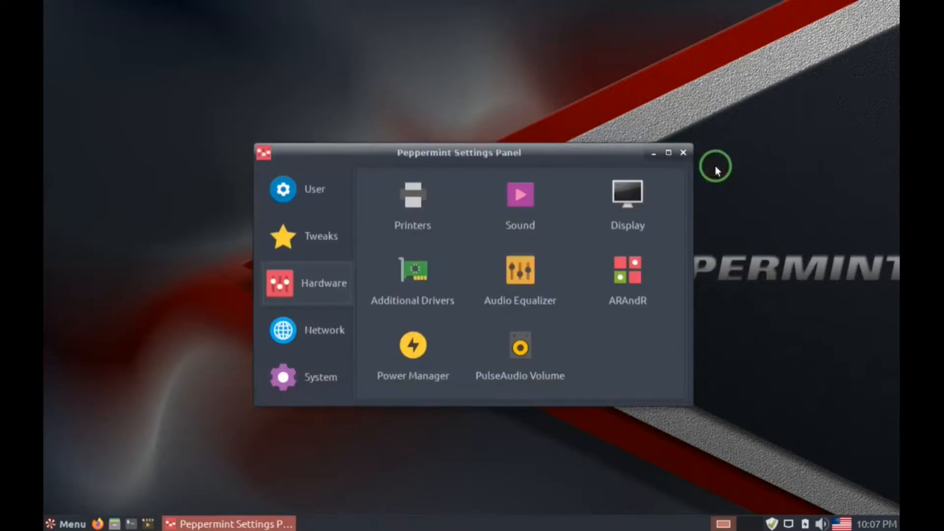
Step: Try Power Manager, the volume controls and Audio Equalizer again, then show the System category
{"action": "left_click", "coordinate": [413, 358]}
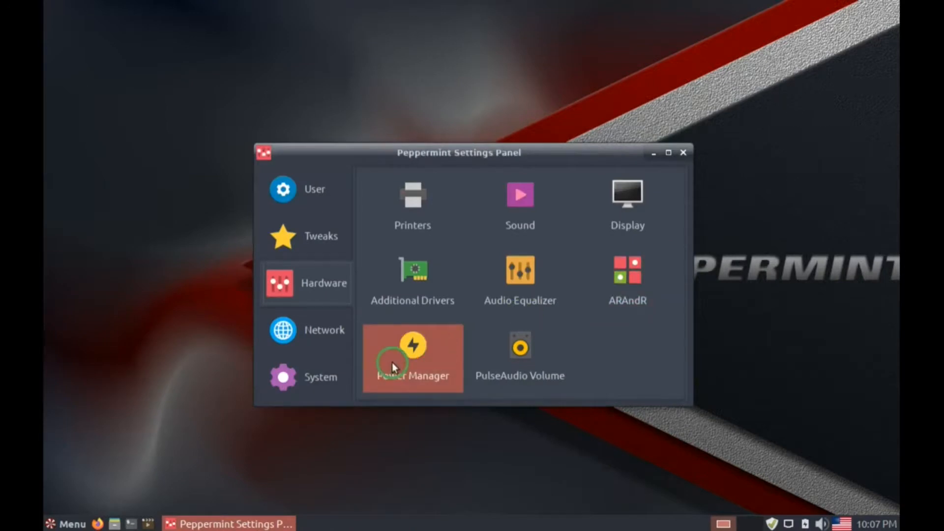
{"action": "double_click", "coordinate": [520, 346]}
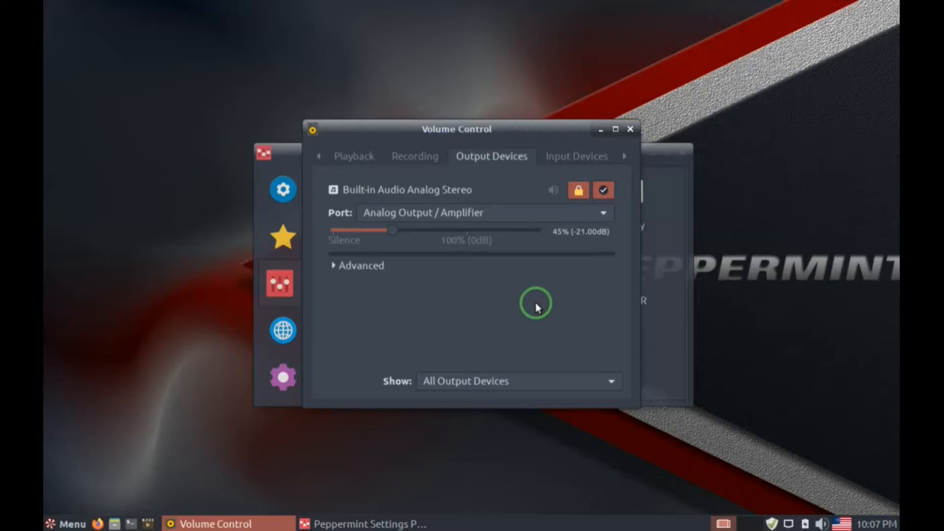
{"action": "mouse_move", "coordinate": [627, 150]}
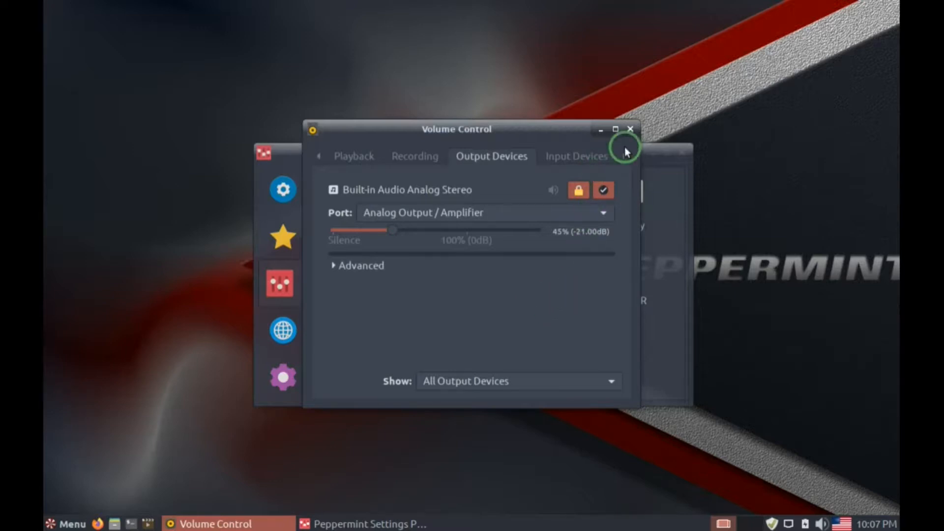
{"action": "left_click", "coordinate": [631, 129]}
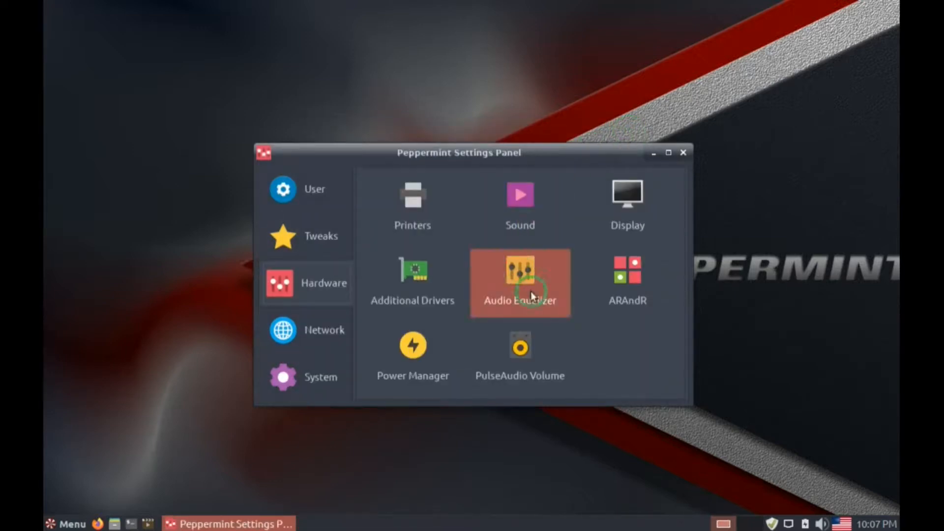
{"action": "left_click", "coordinate": [321, 330]}
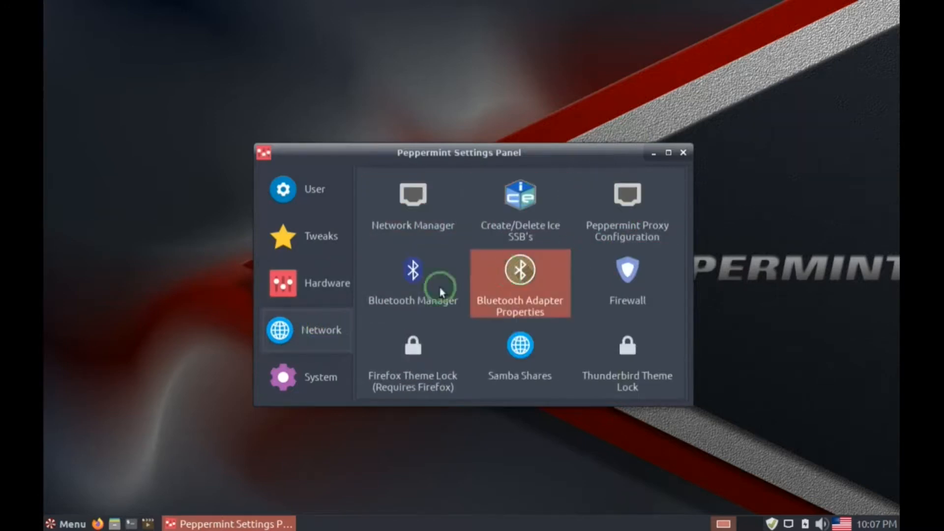
{"action": "mouse_move", "coordinate": [428, 366]}
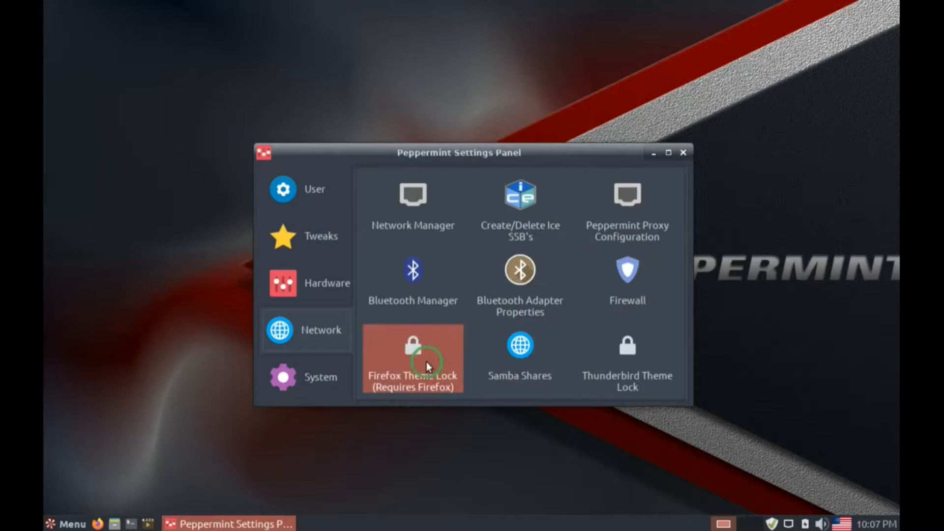
{"action": "left_click", "coordinate": [320, 377]}
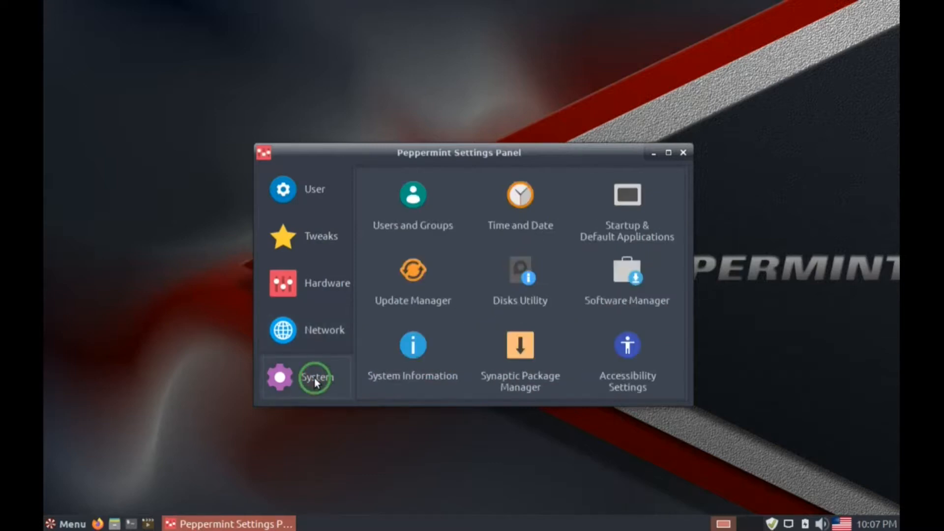
{"action": "mouse_move", "coordinate": [519, 194]}
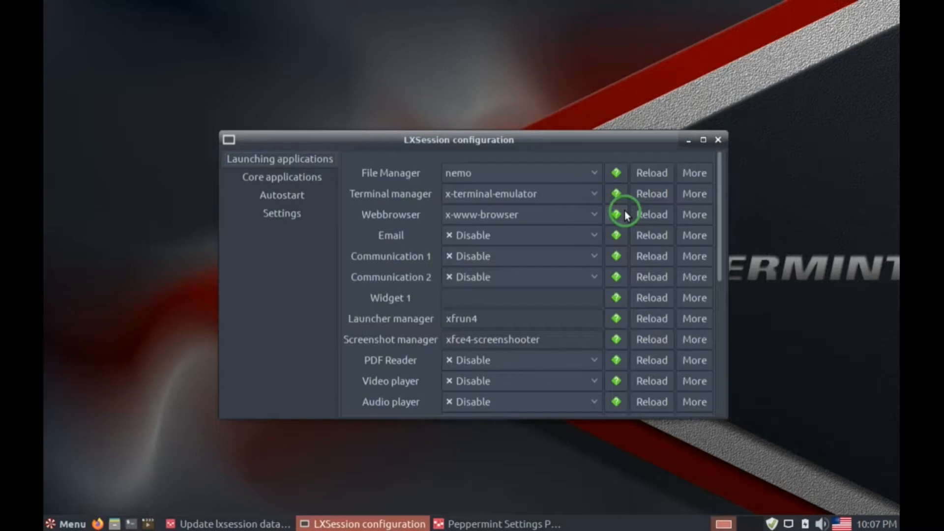
{"action": "mouse_move", "coordinate": [719, 139]}
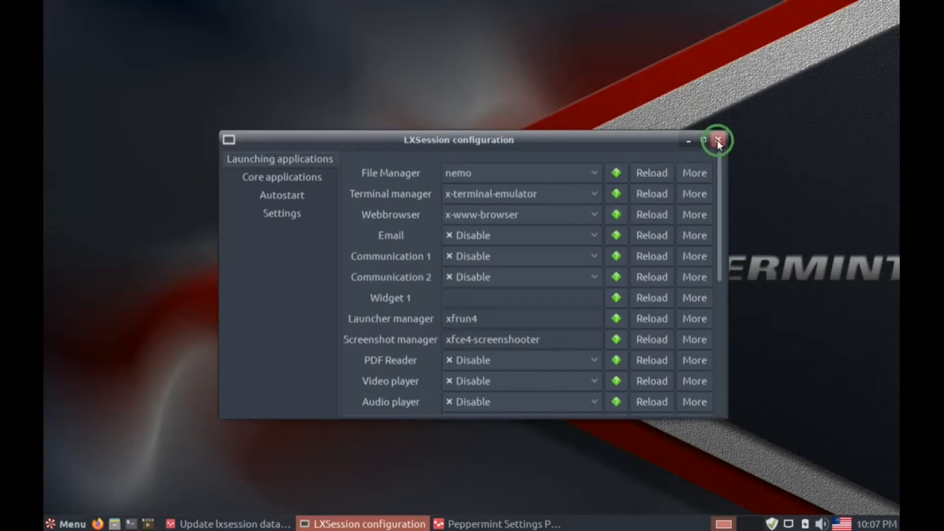
Step: Close LXSession configuration, cancel Synaptic's authentication prompt and close the Settings Panel
{"action": "left_click", "coordinate": [718, 140]}
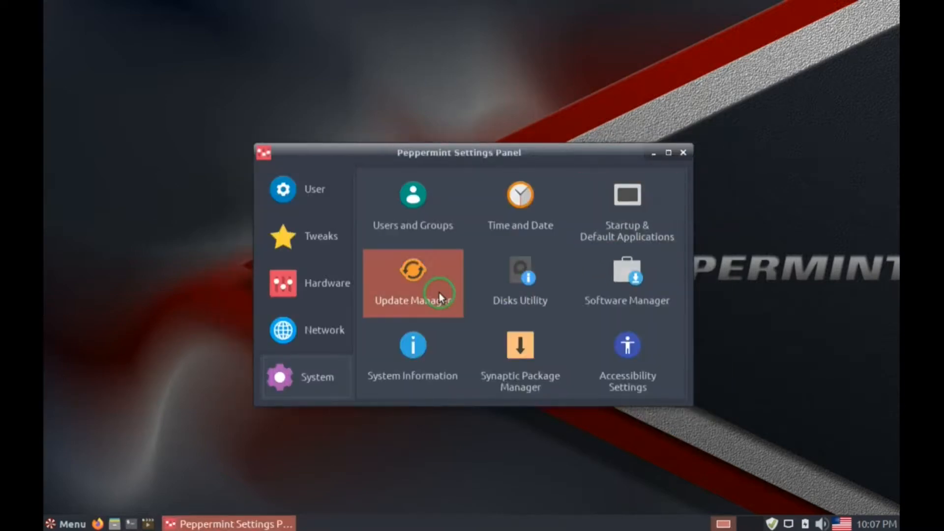
{"action": "mouse_move", "coordinate": [520, 278]}
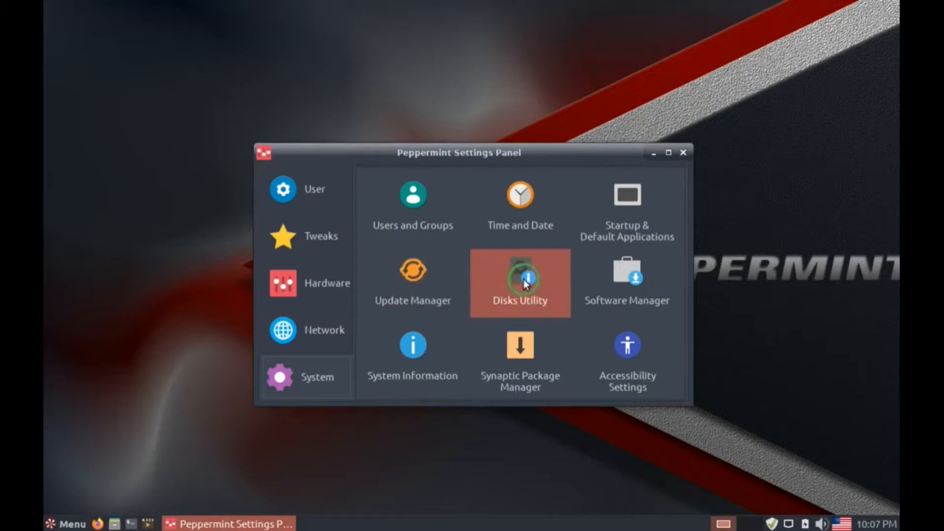
{"action": "mouse_move", "coordinate": [521, 355]}
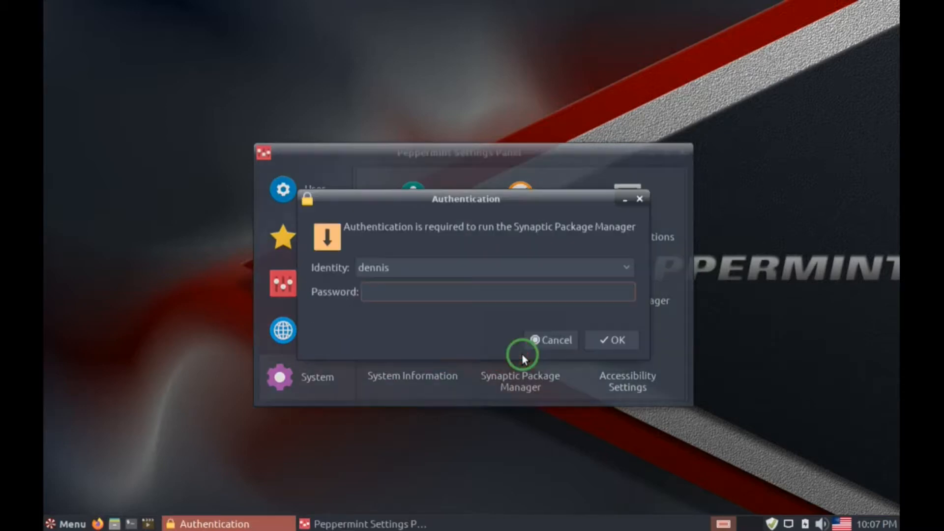
{"action": "left_click", "coordinate": [497, 293]}
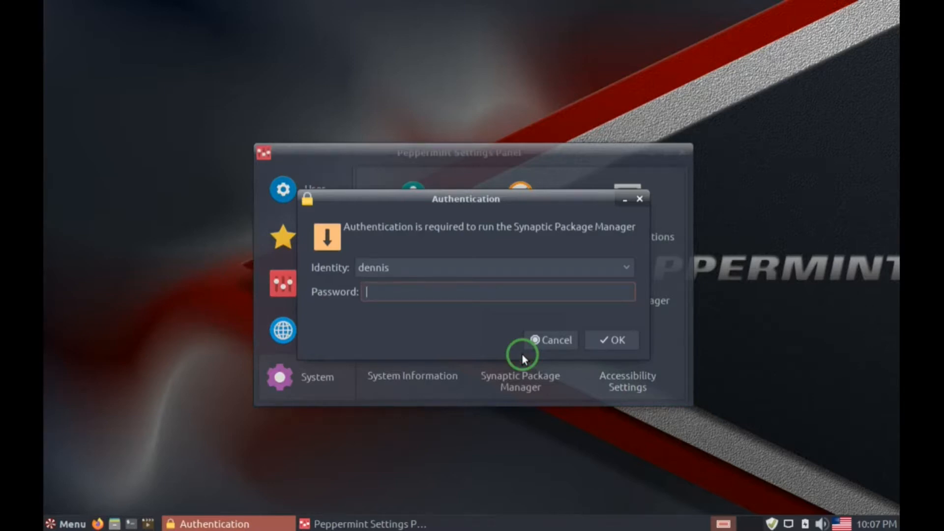
{"action": "mouse_move", "coordinate": [548, 341]}
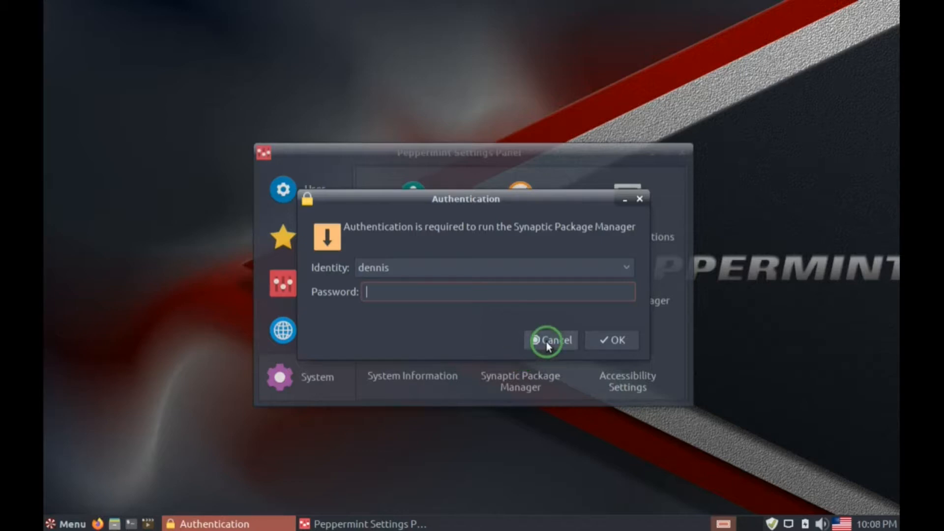
{"action": "left_click", "coordinate": [549, 341]}
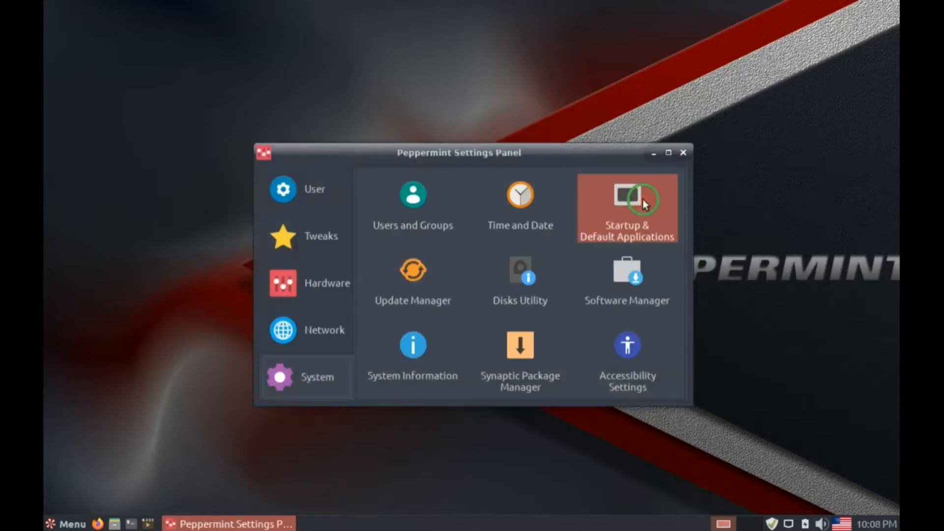
{"action": "mouse_move", "coordinate": [626, 358]}
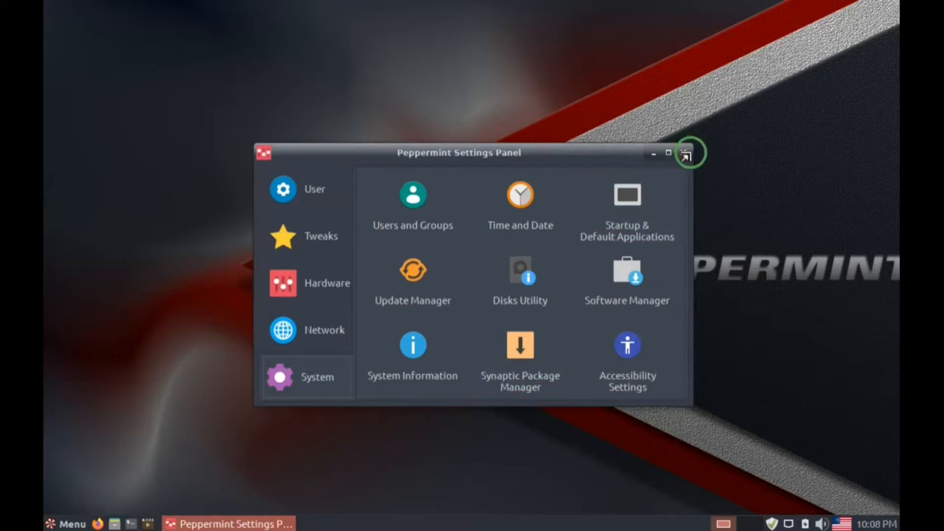
{"action": "left_click", "coordinate": [689, 152]}
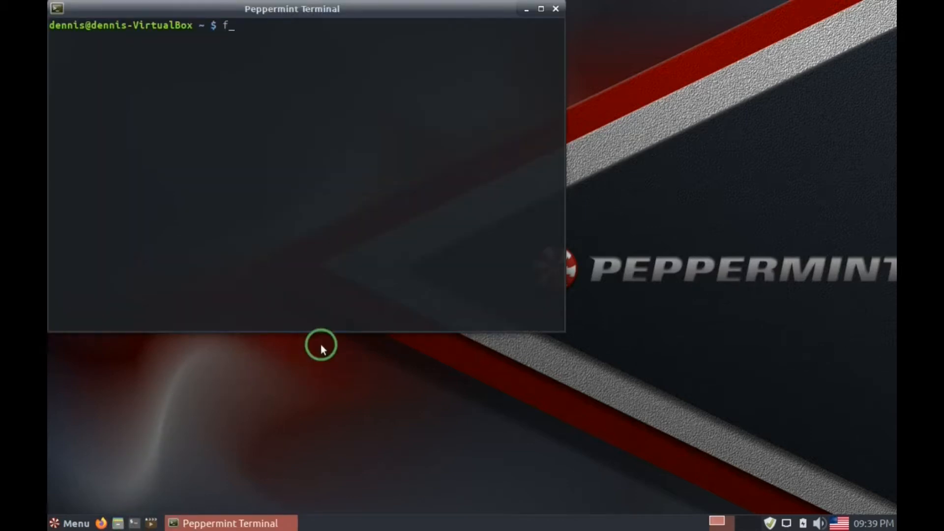
Step: Run the free command with options to show used and free memory
{"action": "type", "text": "ree"}
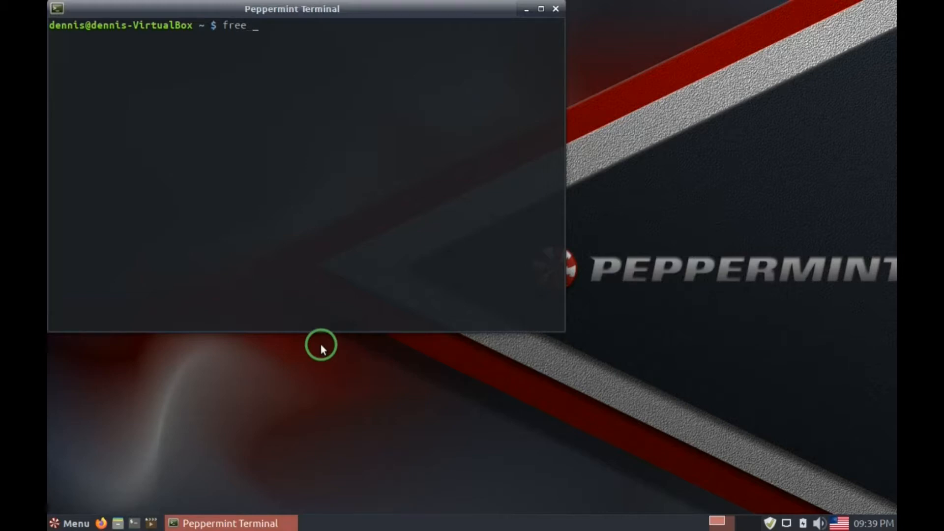
{"action": "type", "text": "-"}
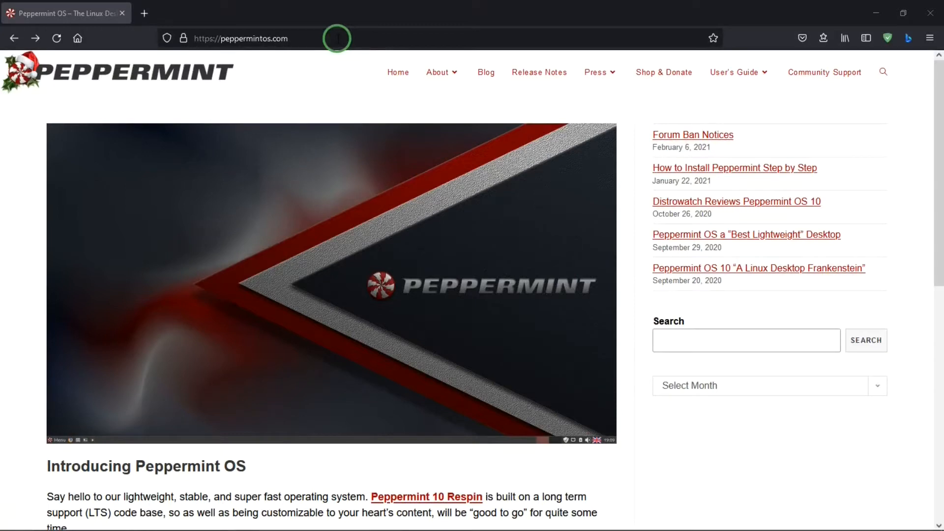
{"action": "mouse_move", "coordinate": [399, 72]}
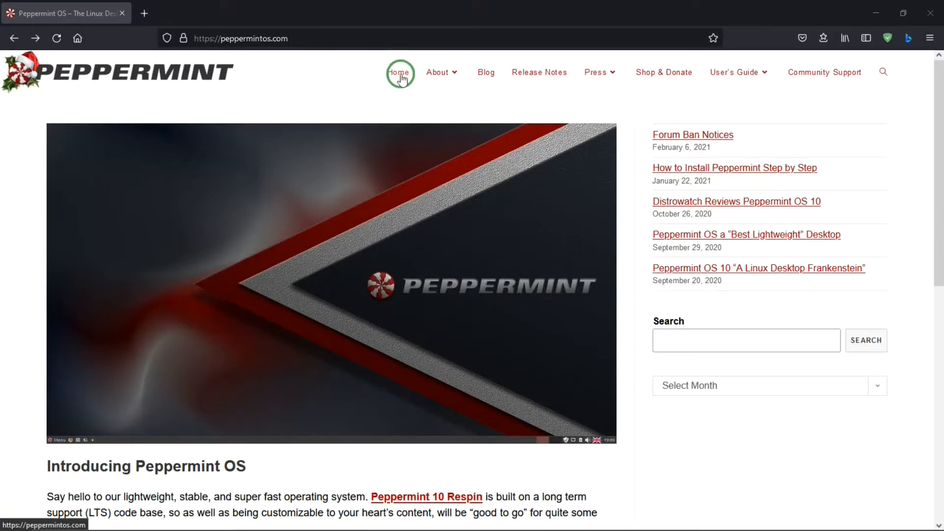
{"action": "mouse_move", "coordinate": [540, 71]}
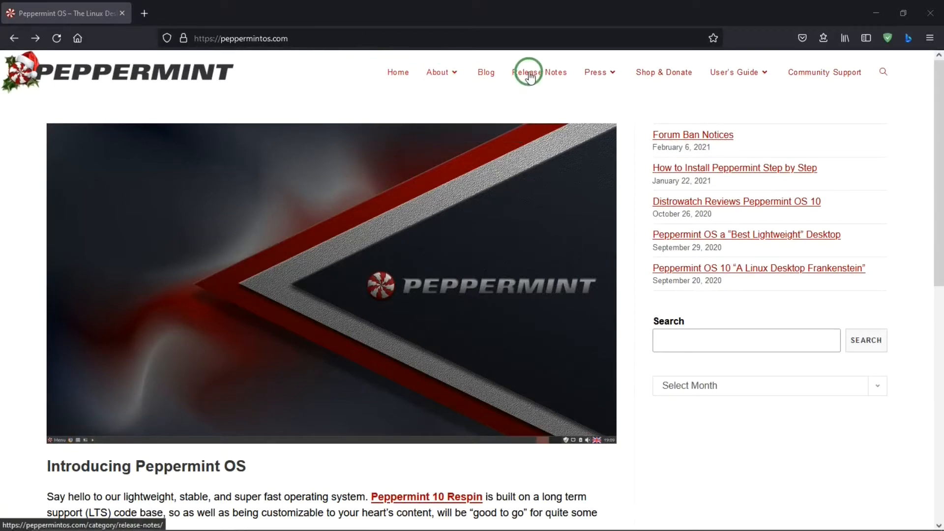
{"action": "mouse_move", "coordinate": [663, 76]}
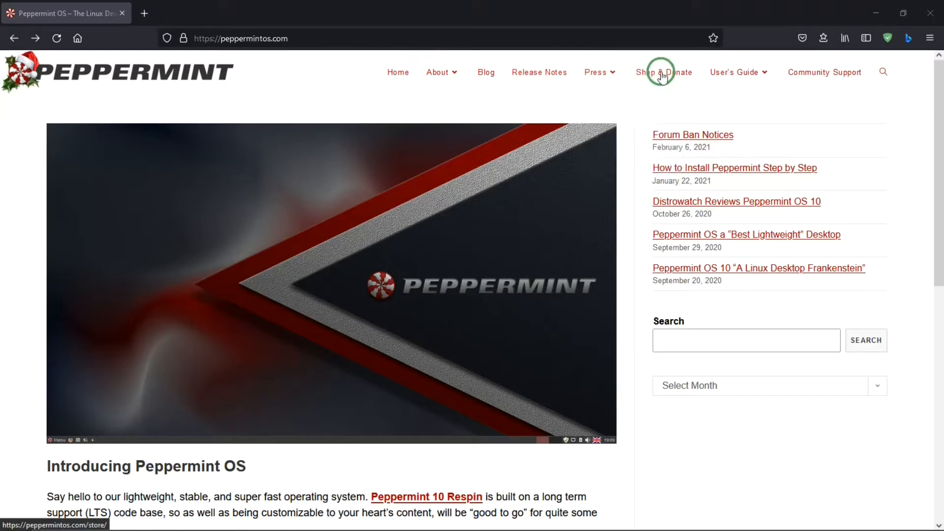
{"action": "mouse_move", "coordinate": [668, 75]}
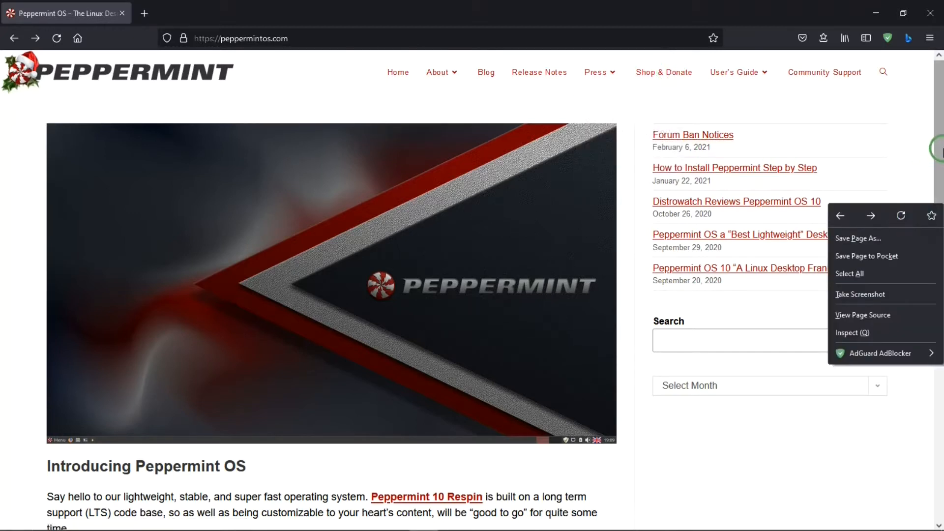
Step: Scroll the homepage down to the Introducing Peppermint OS section and Download button
{"action": "scroll", "scroll_direction": "down", "scroll_amount": 3}
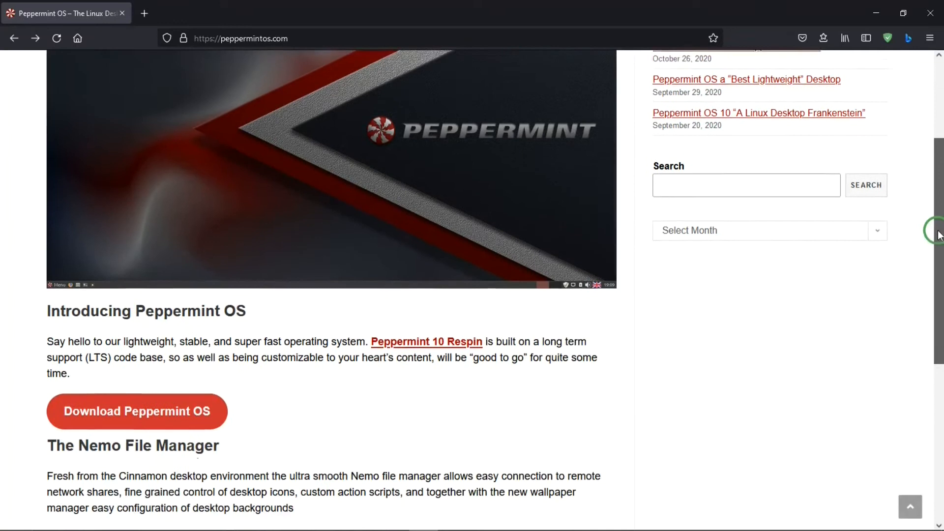
{"action": "scroll", "scroll_direction": "down", "scroll_amount": 3}
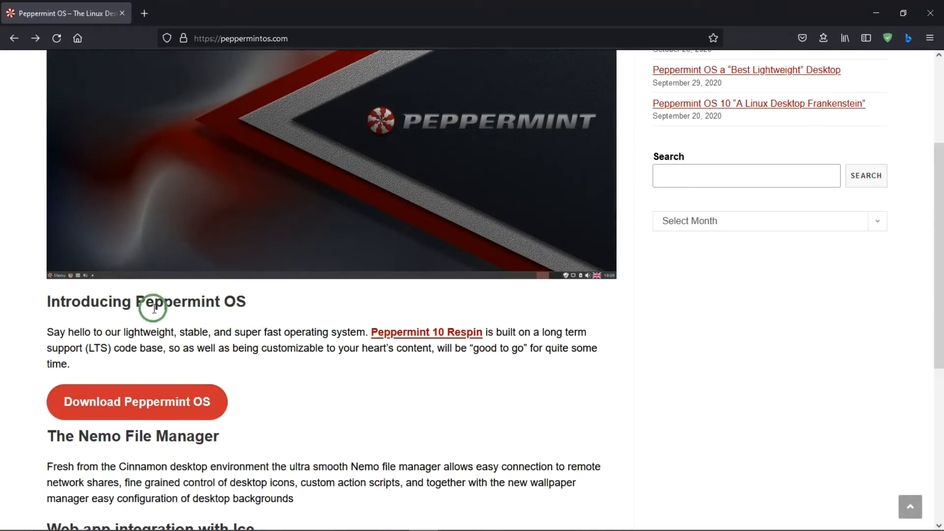
{"action": "mouse_move", "coordinate": [234, 329]}
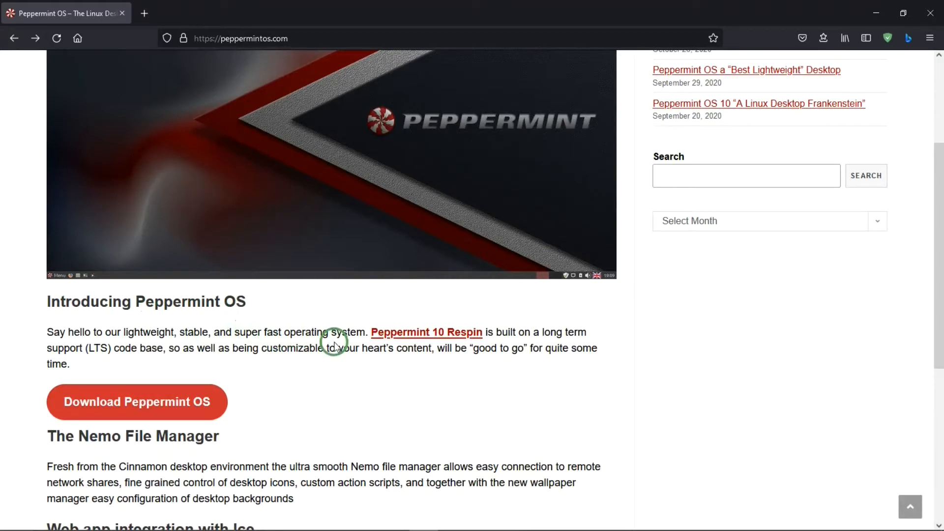
{"action": "mouse_move", "coordinate": [619, 344]}
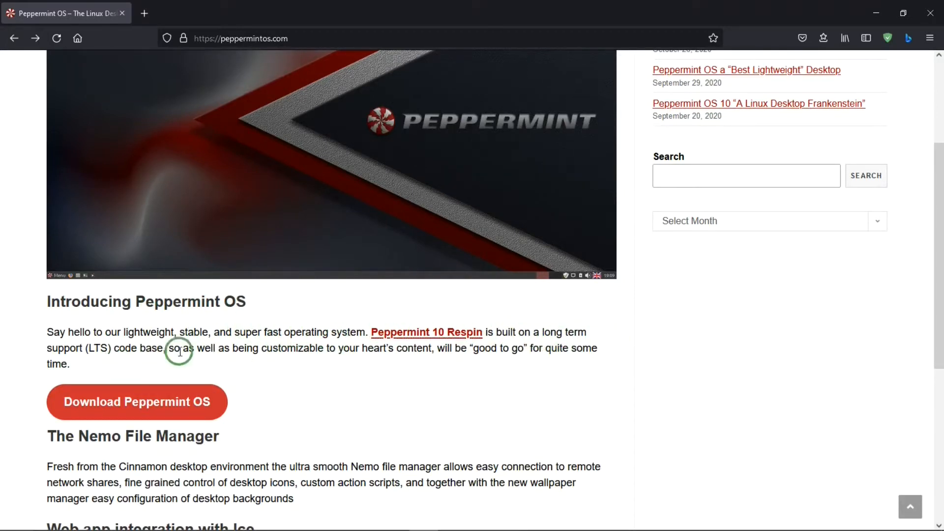
{"action": "mouse_move", "coordinate": [339, 347]}
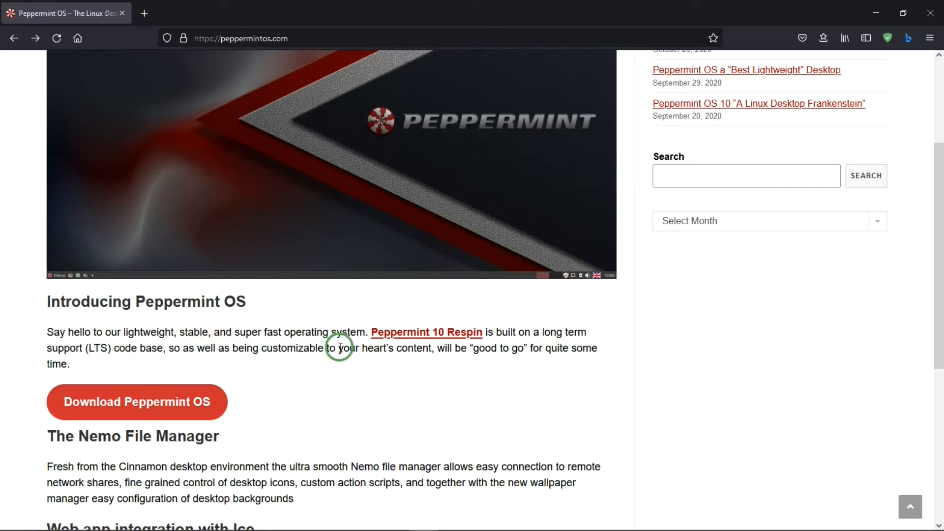
{"action": "mouse_move", "coordinate": [340, 348]}
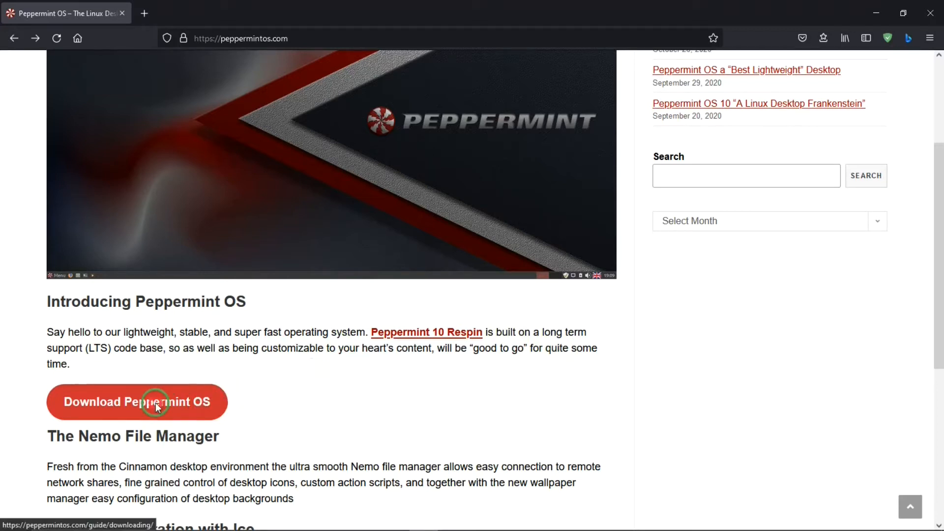
Step: Open the Download and Install guide and reach the Peppermint 10 Respin Direct Download links
{"action": "left_click", "coordinate": [137, 401]}
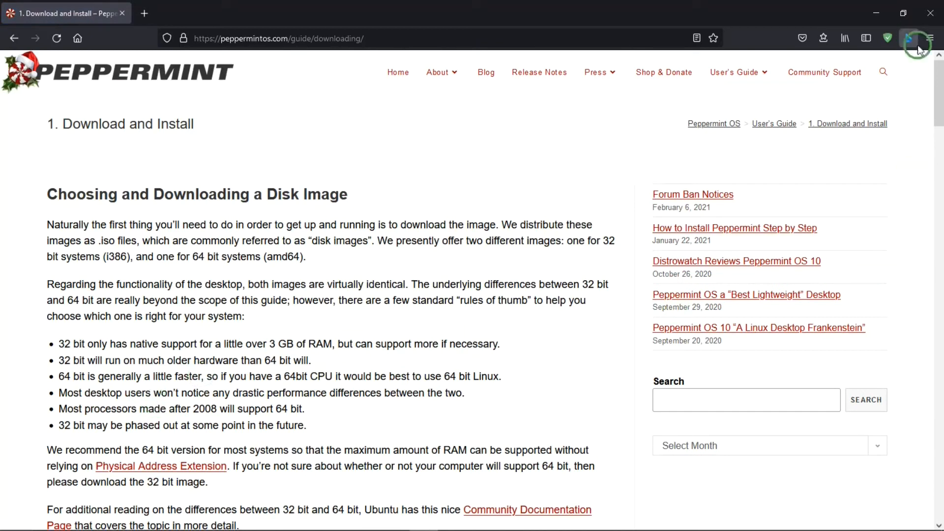
{"action": "scroll", "scroll_direction": "down", "scroll_amount": 3}
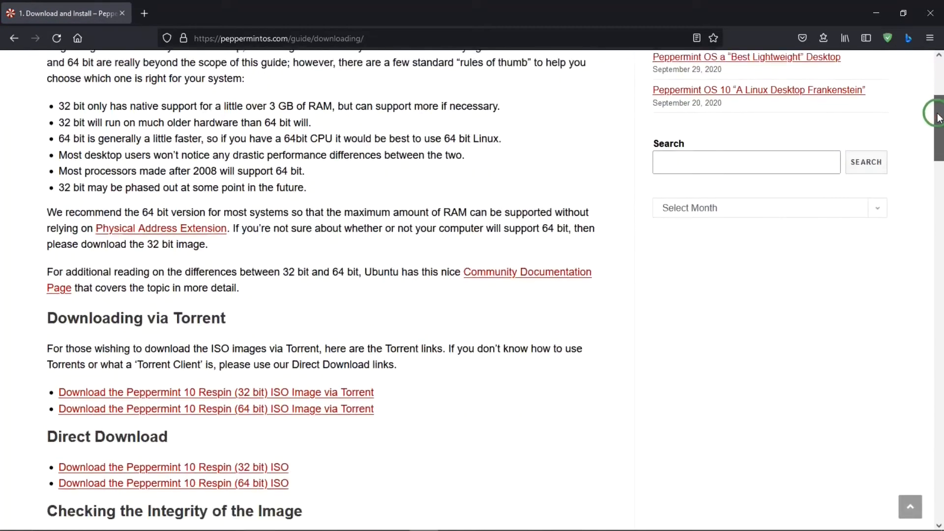
{"action": "scroll", "scroll_direction": "down", "scroll_amount": 3}
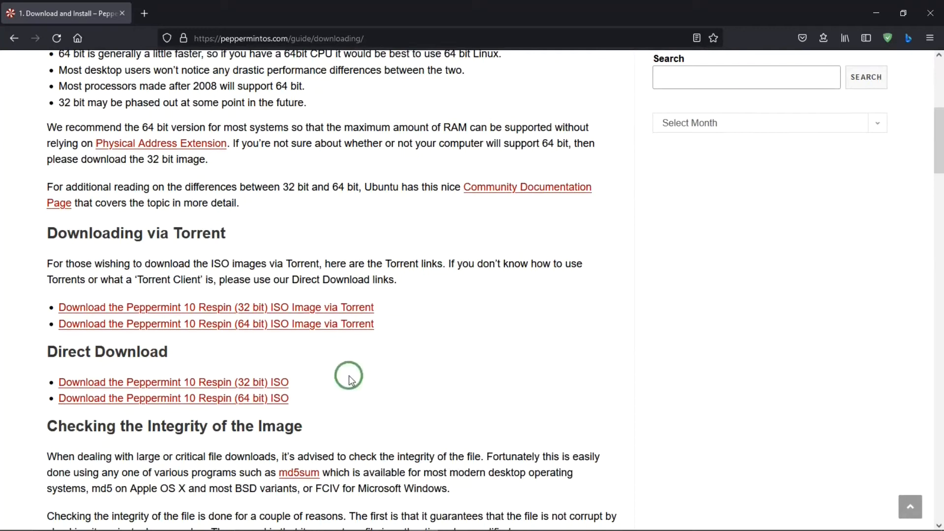
{"action": "mouse_move", "coordinate": [246, 399]}
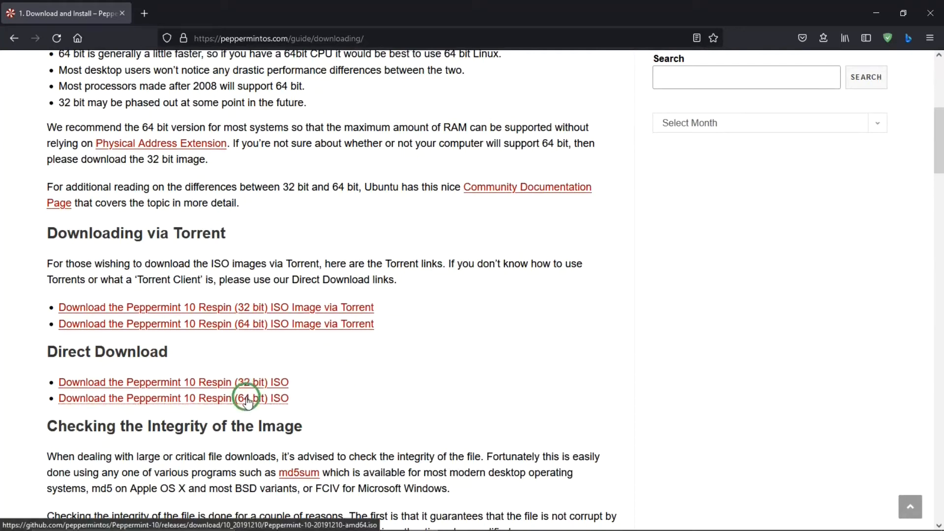
{"action": "mouse_move", "coordinate": [324, 394]}
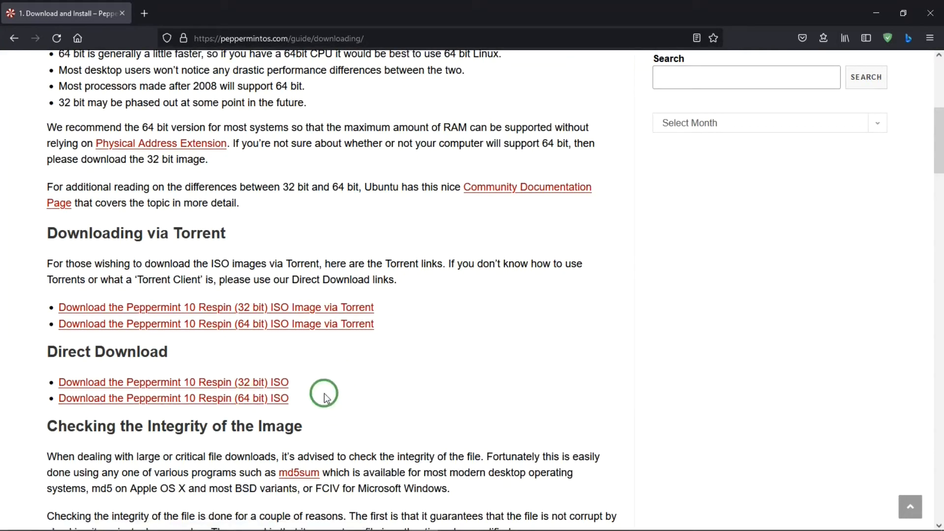